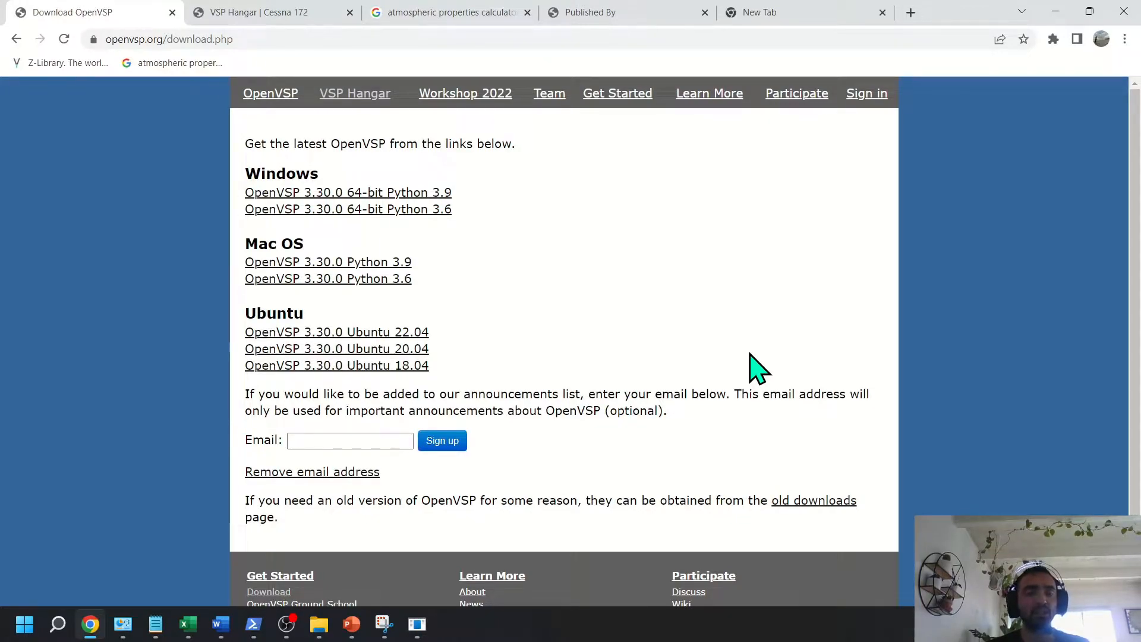
pyautogui.moveTo(511, 298)
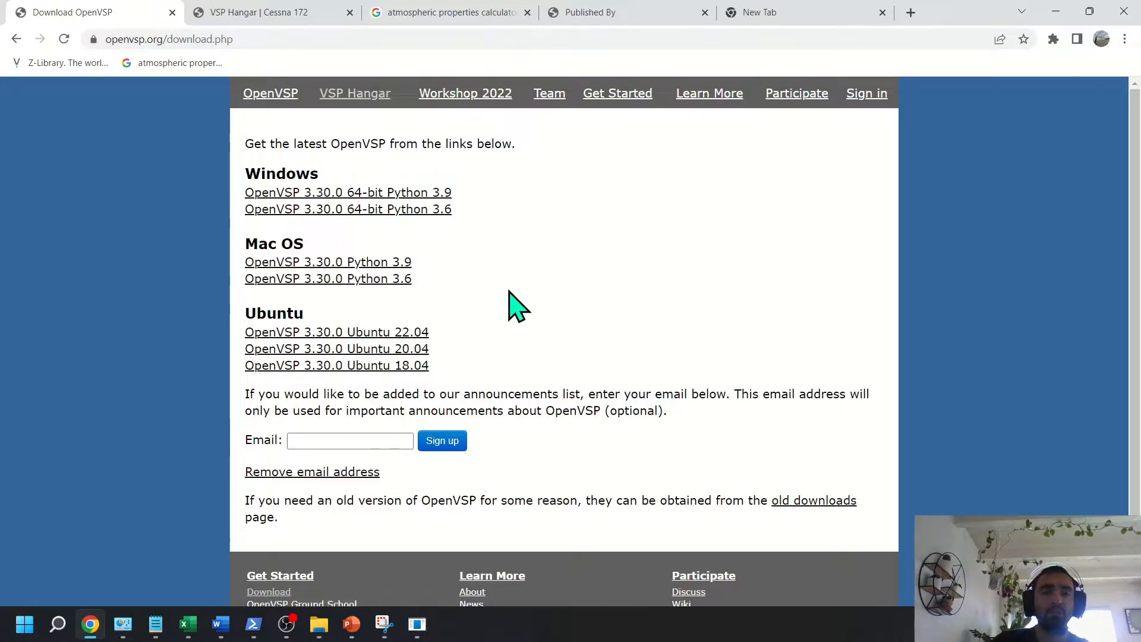
pyautogui.moveTo(496, 290)
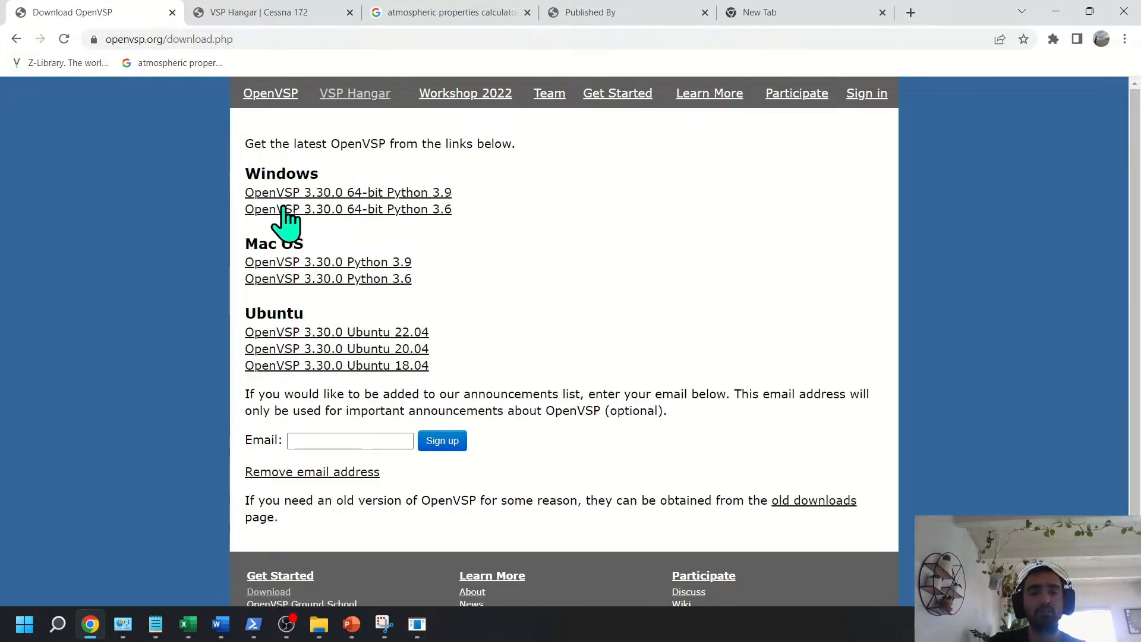
pyautogui.moveTo(408, 208)
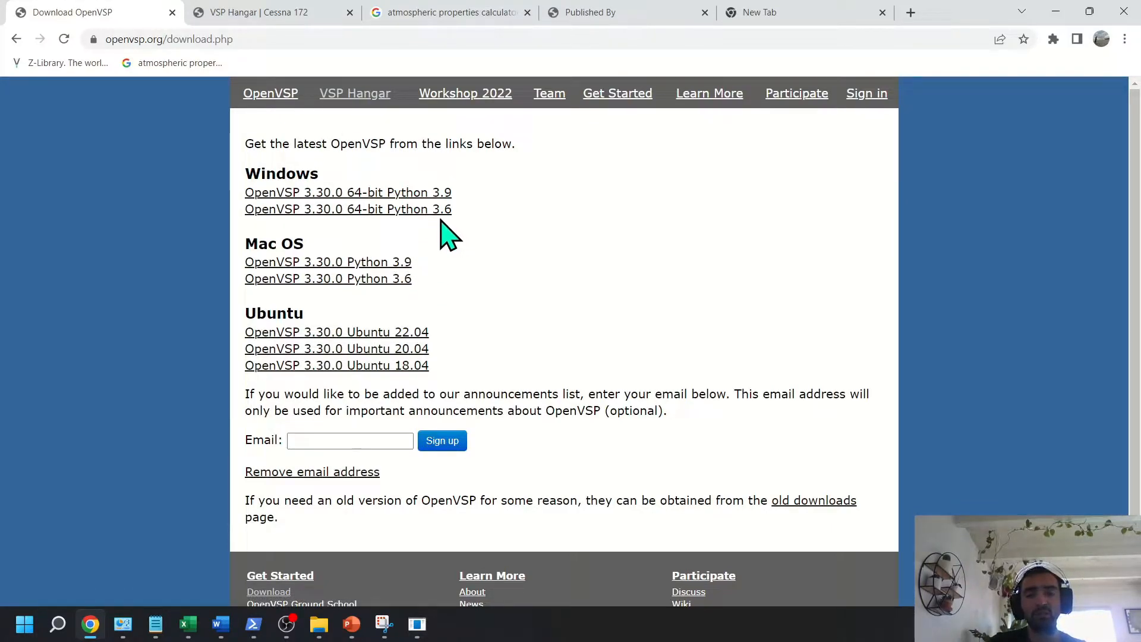
pyautogui.moveTo(471, 229)
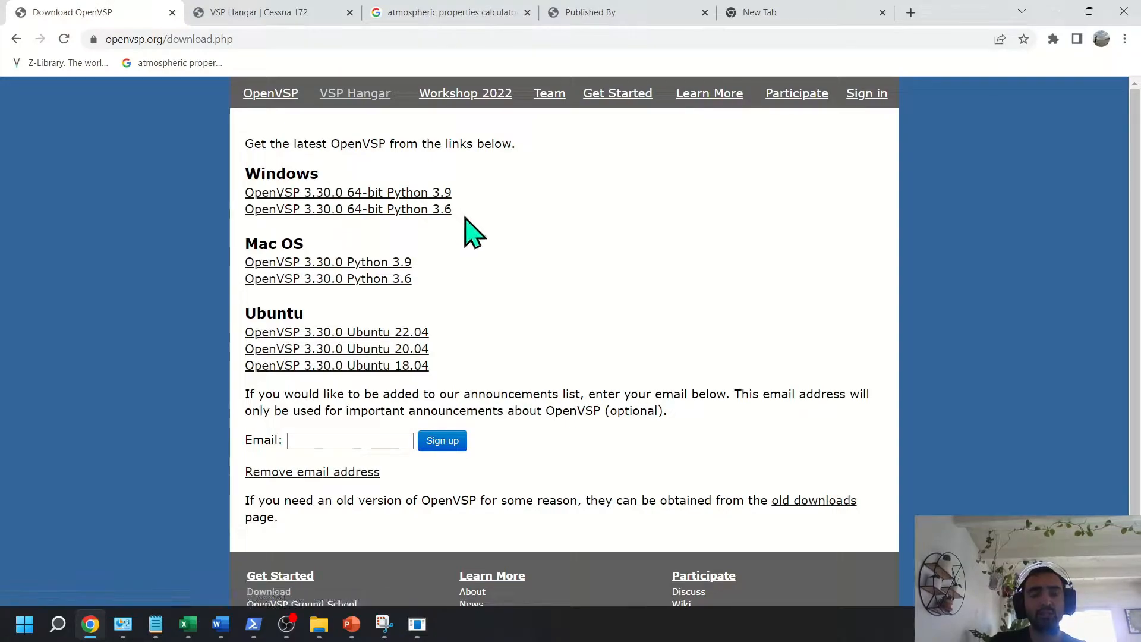
pyautogui.moveTo(440, 212)
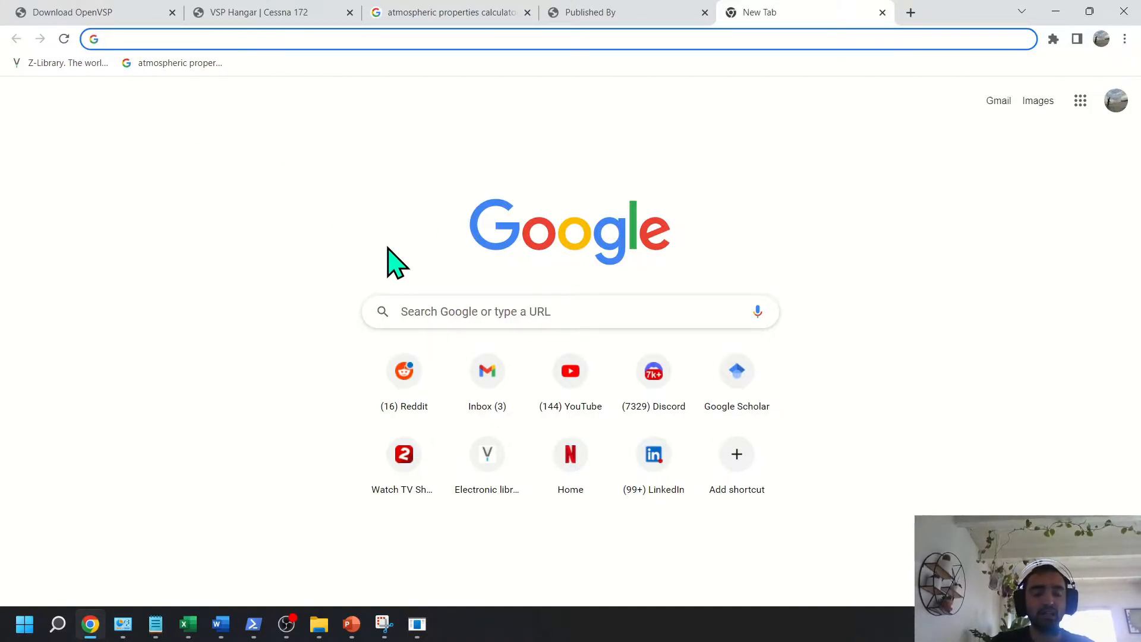
# Search Google for 'anaconda python', close the results and return to the OpenVSP download tab.
pyautogui.write('anaconda')
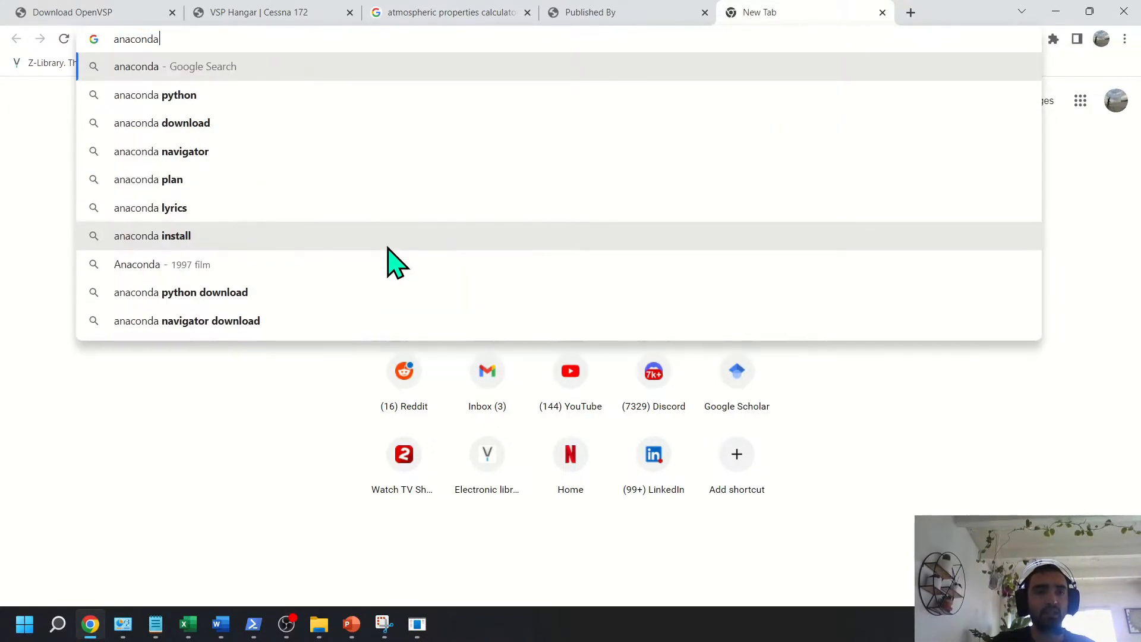
pyautogui.moveTo(208, 121)
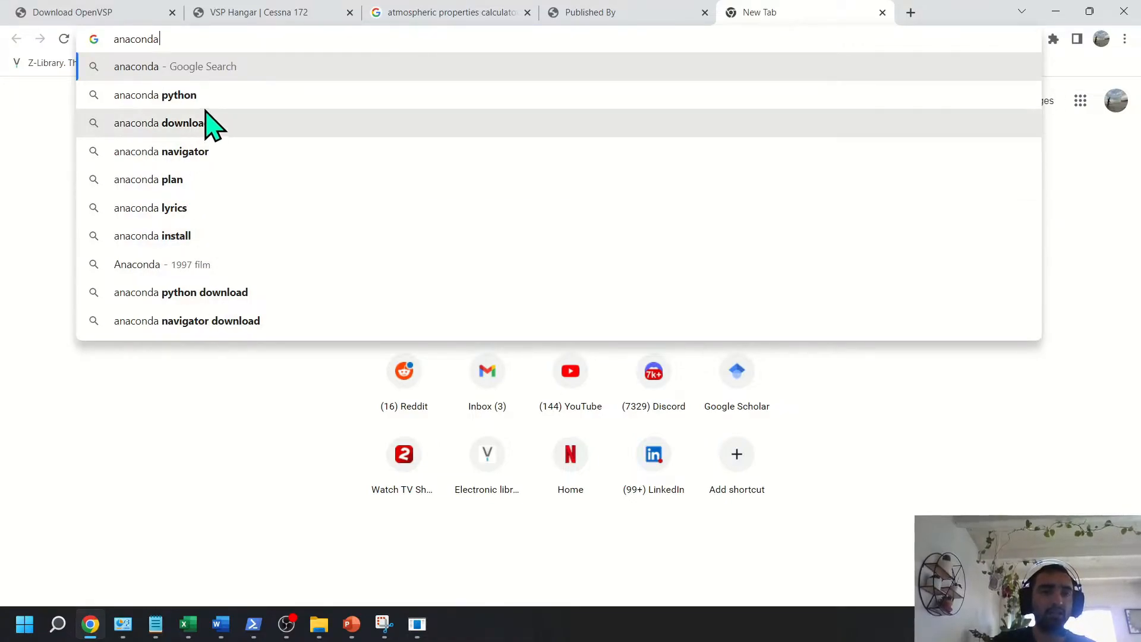
pyautogui.click(156, 95)
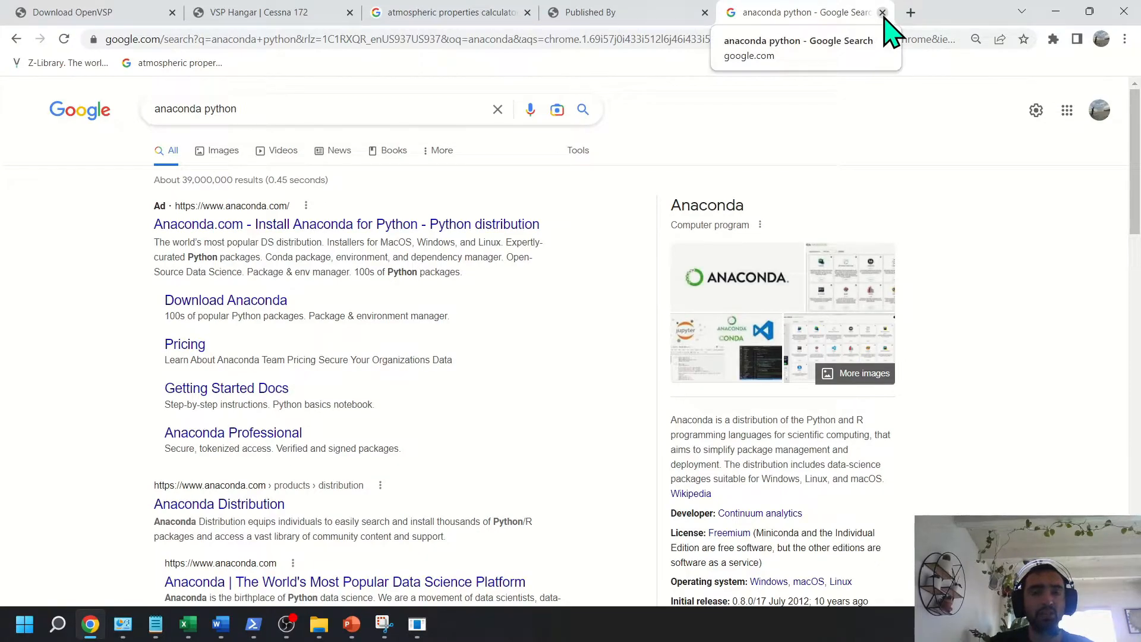
pyautogui.click(883, 12)
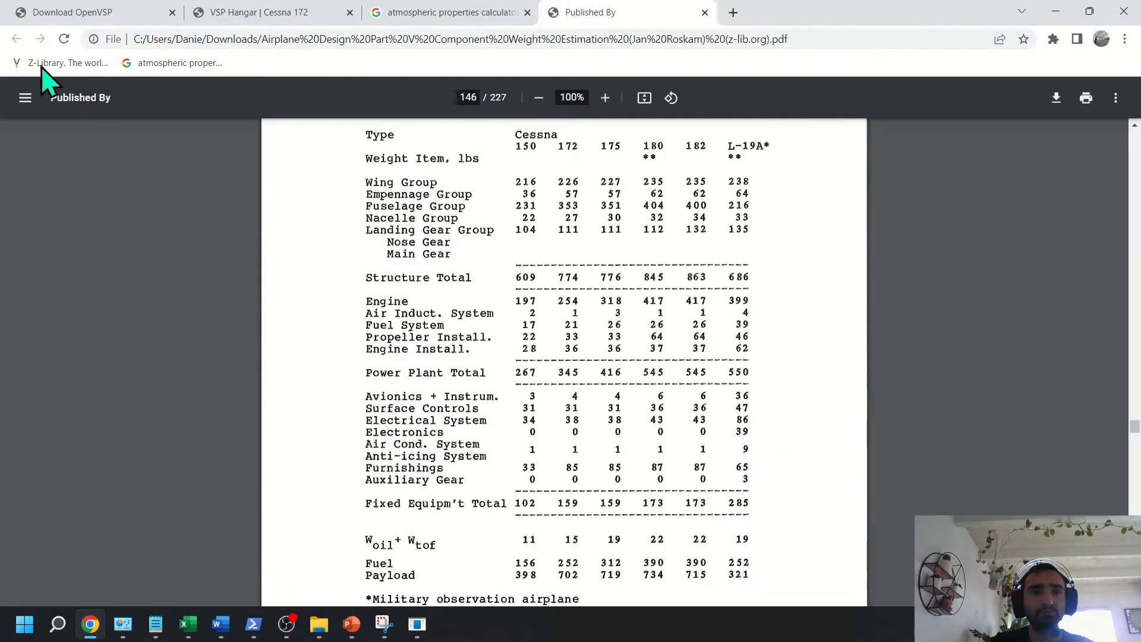
pyautogui.click(77, 13)
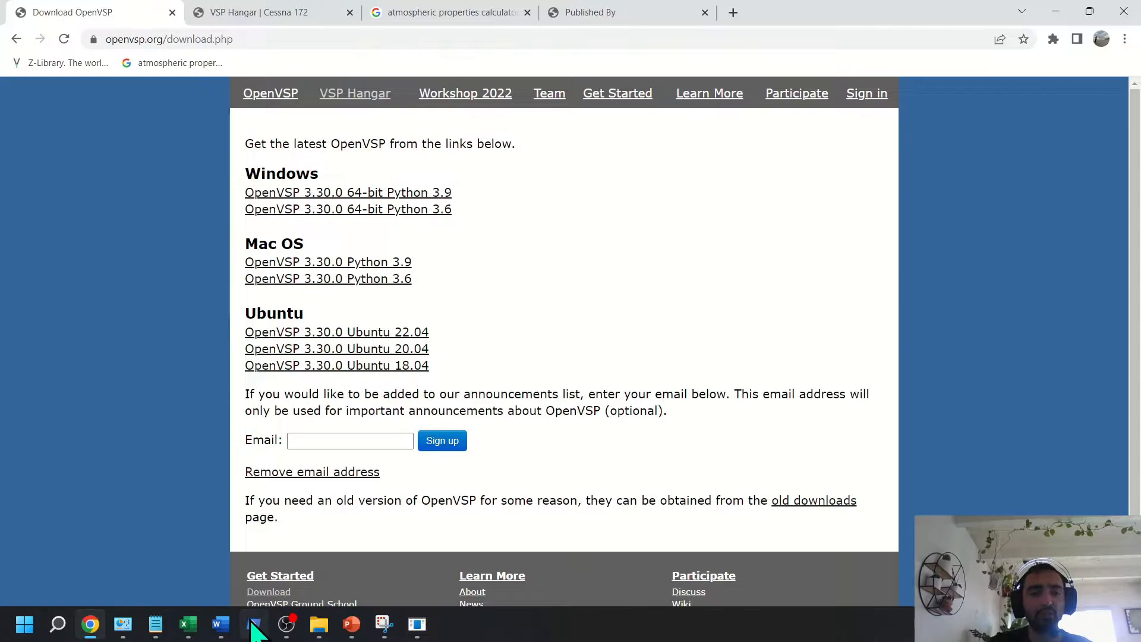
# Run 'conda env list' in the Anaconda PowerShell to show the base and vsp330 environments.
pyautogui.click(254, 625)
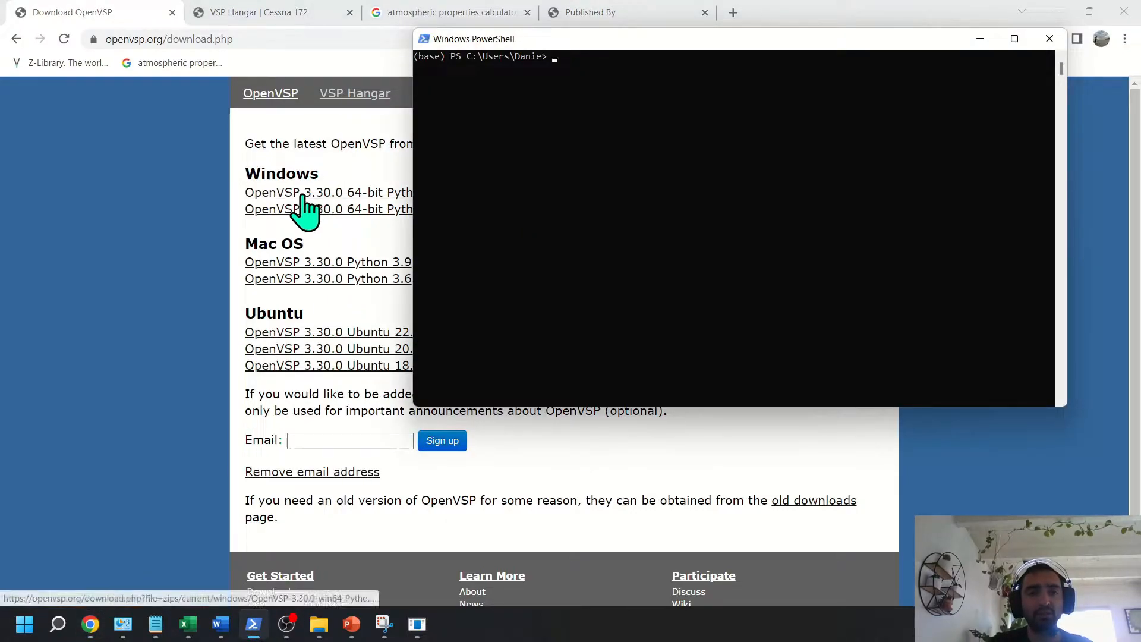
pyautogui.moveTo(443, 221)
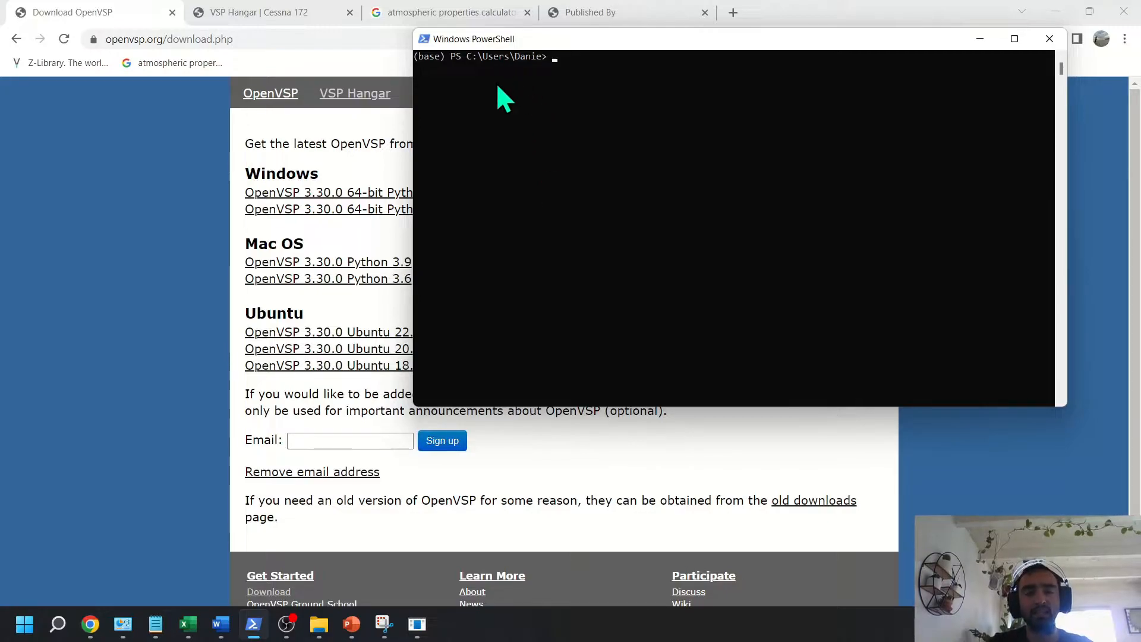
pyautogui.press('Enter')
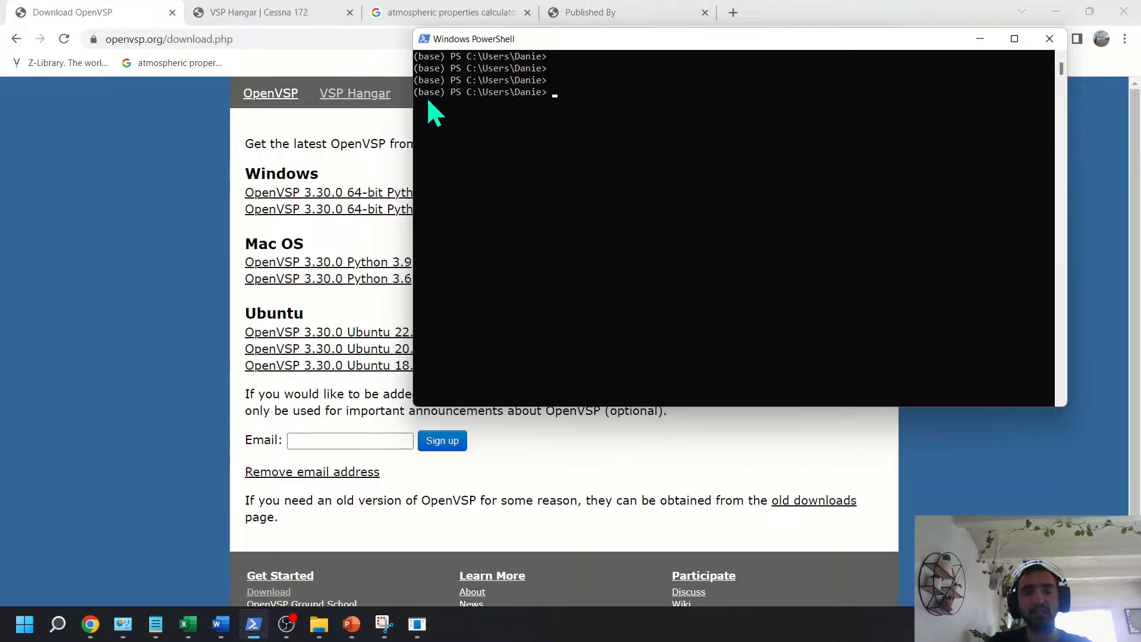
pyautogui.moveTo(525, 124)
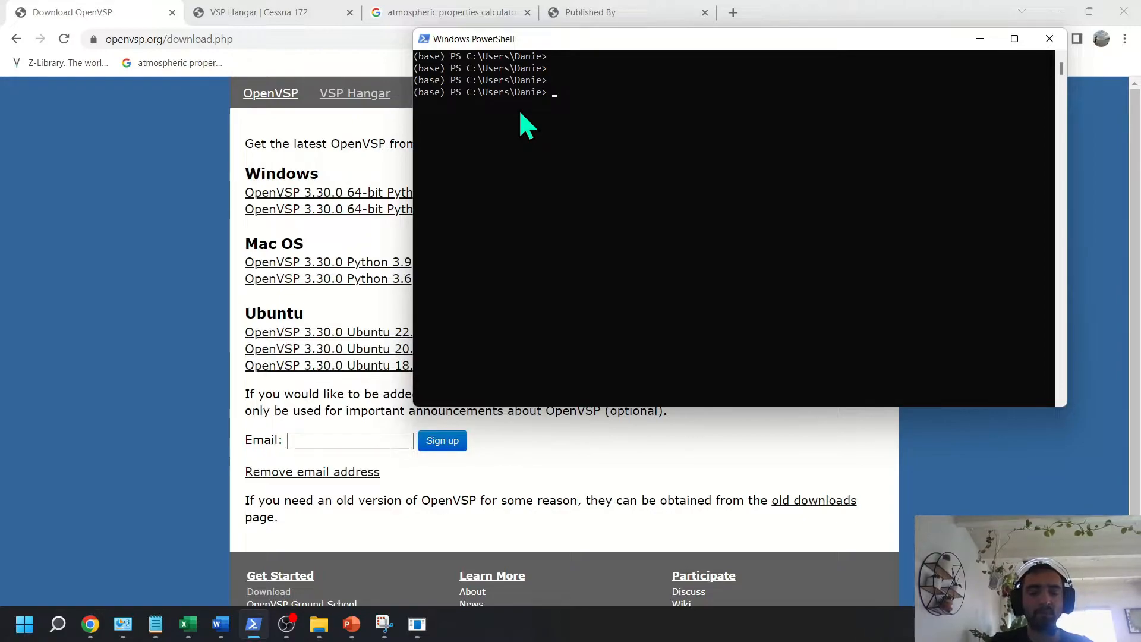
pyautogui.write('conda env')
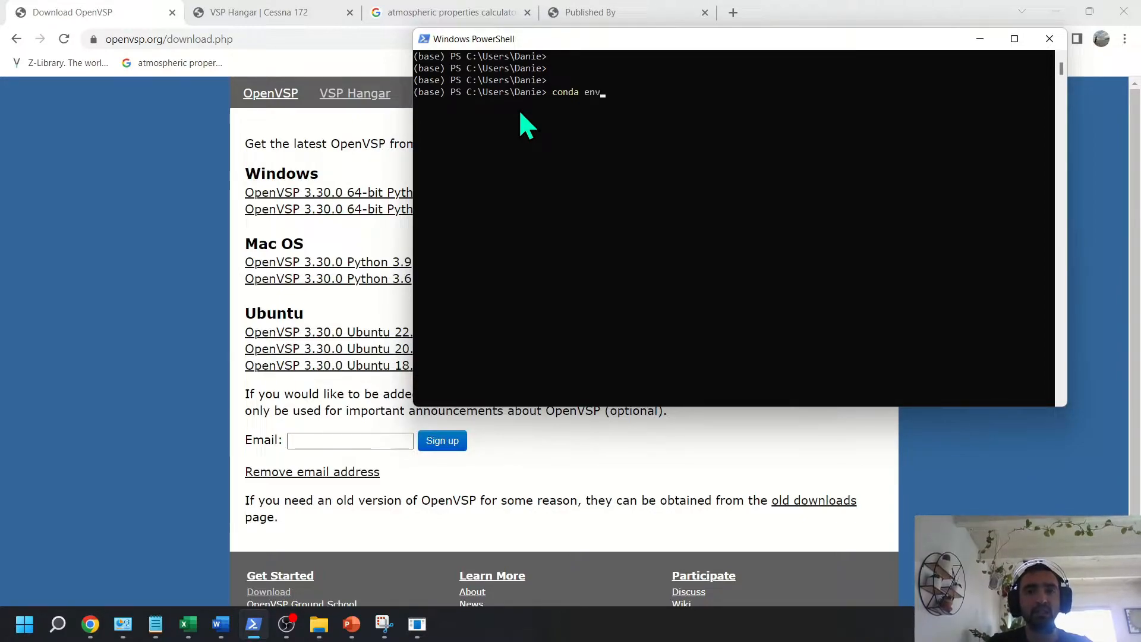
pyautogui.write('list')
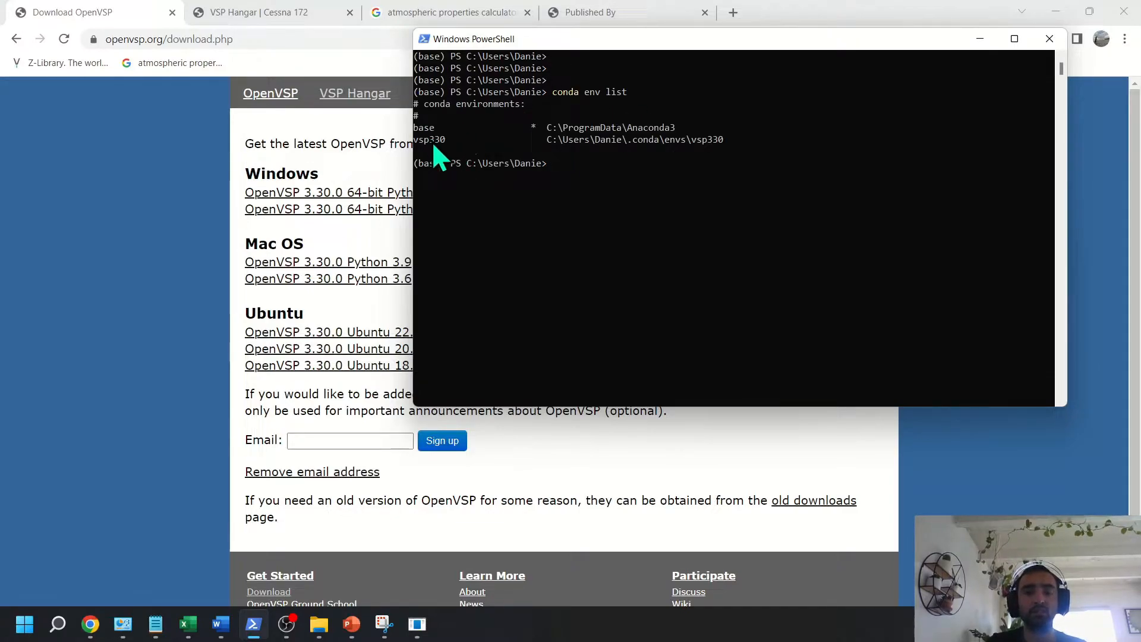
pyautogui.moveTo(445, 160)
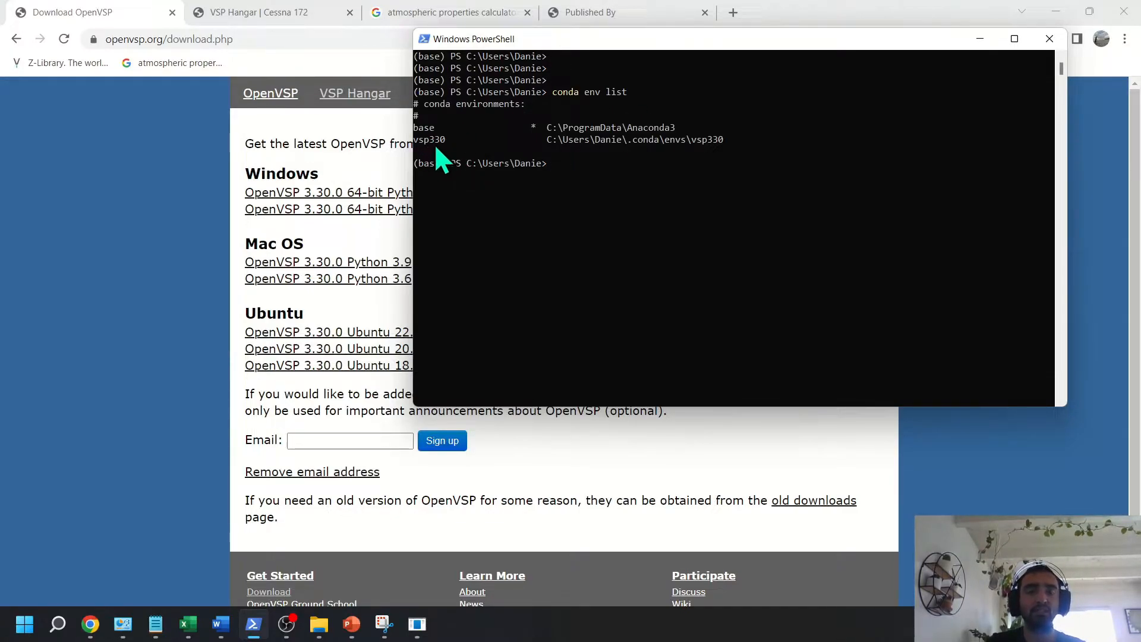
pyautogui.moveTo(447, 166)
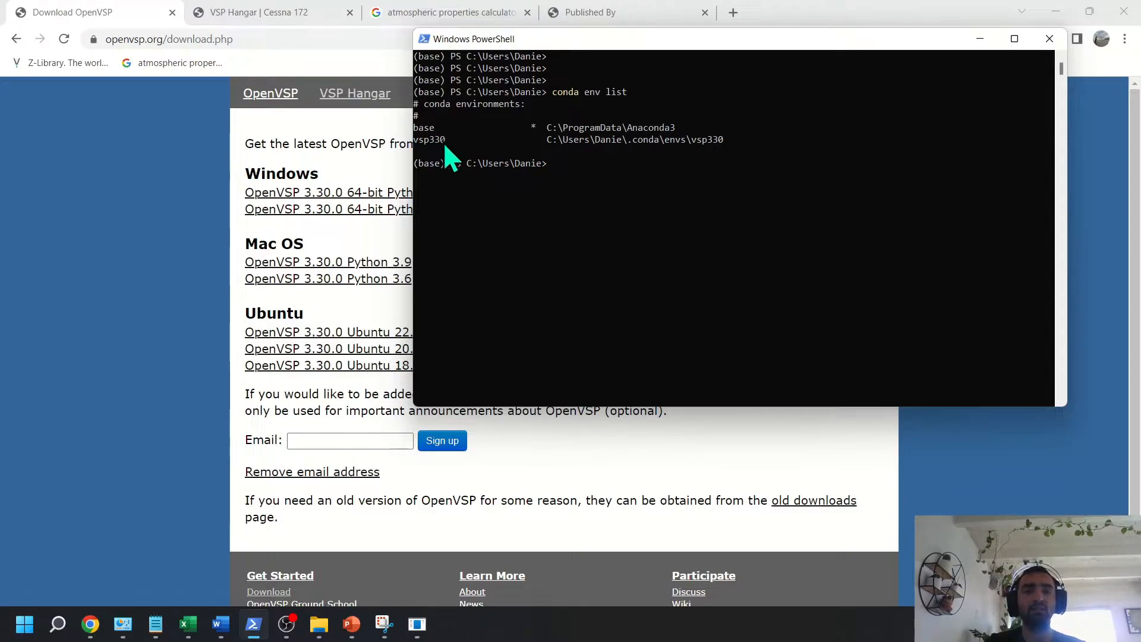
pyautogui.moveTo(626, 172)
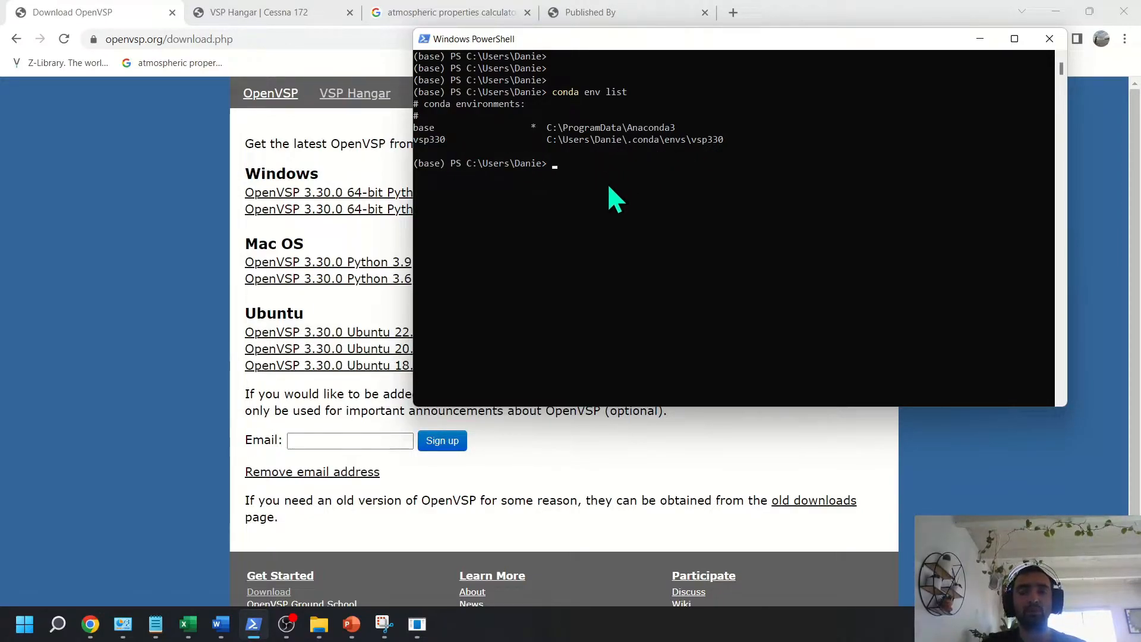
pyautogui.moveTo(571, 219)
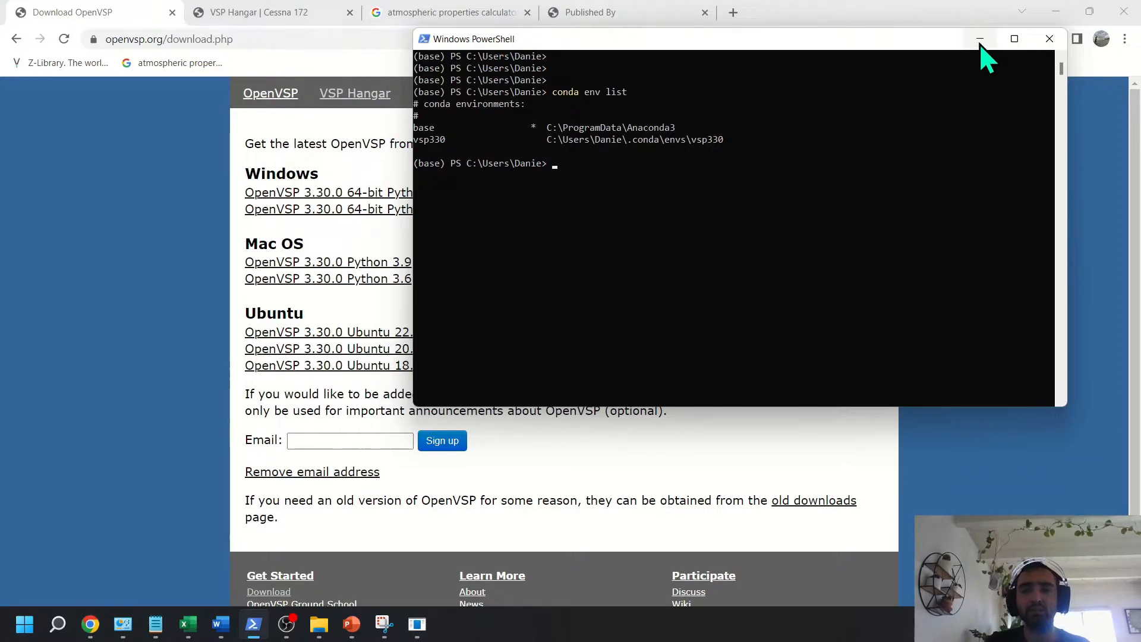
# Browse into the OpenVSP-3.30.0-win64 python folder and open environment.yml.
pyautogui.click(980, 38)
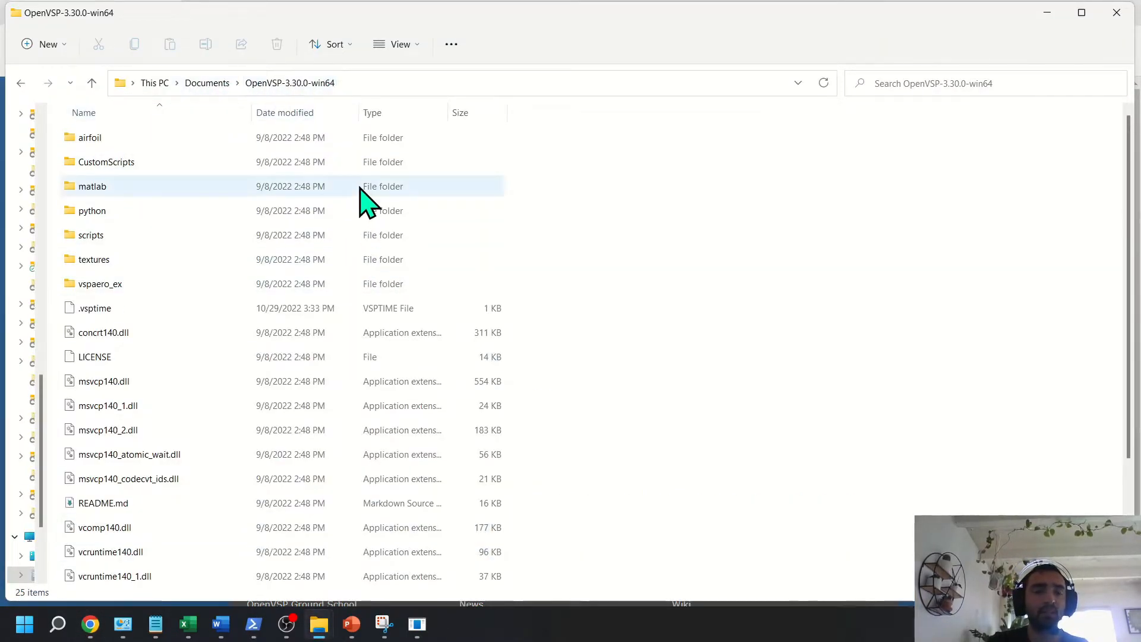
pyautogui.doubleClick(91, 212)
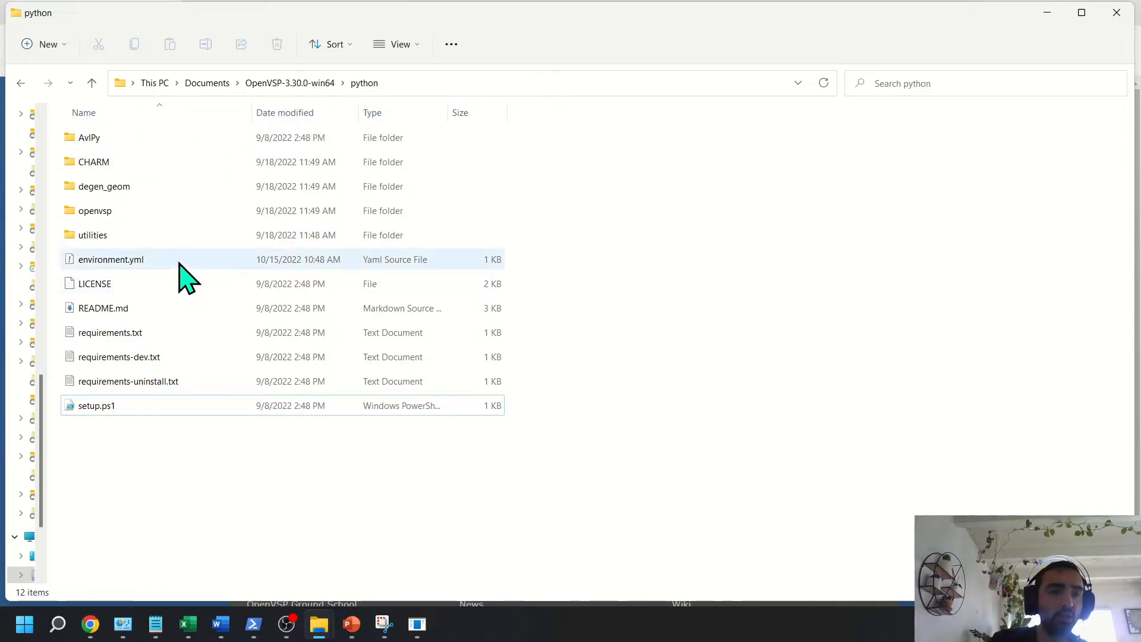
pyautogui.click(112, 259)
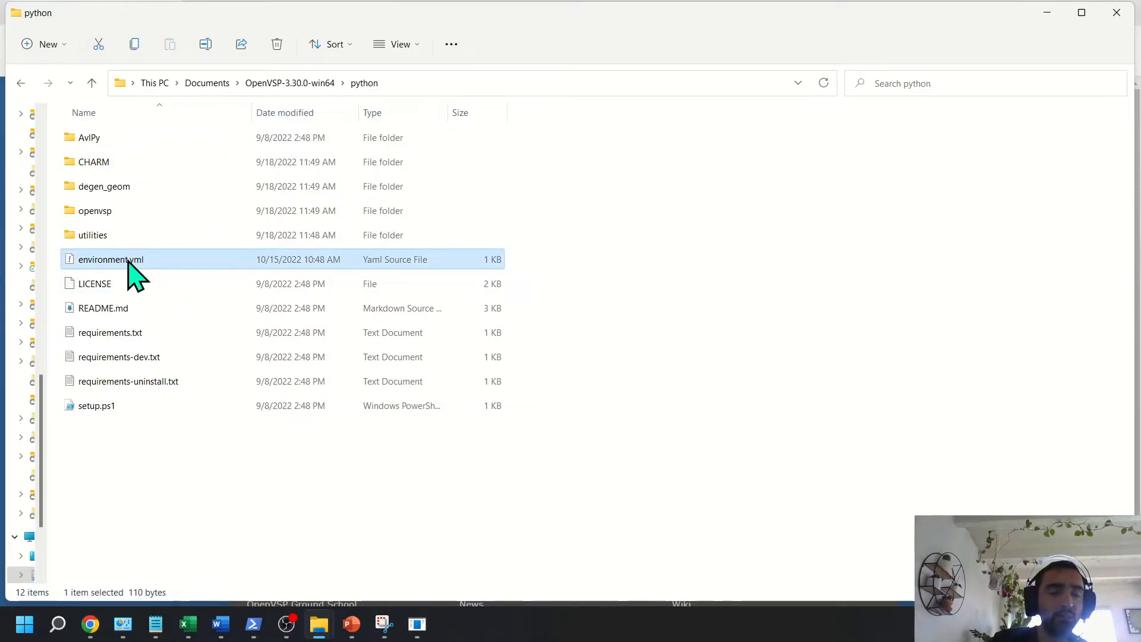
pyautogui.rightClick(110, 259)
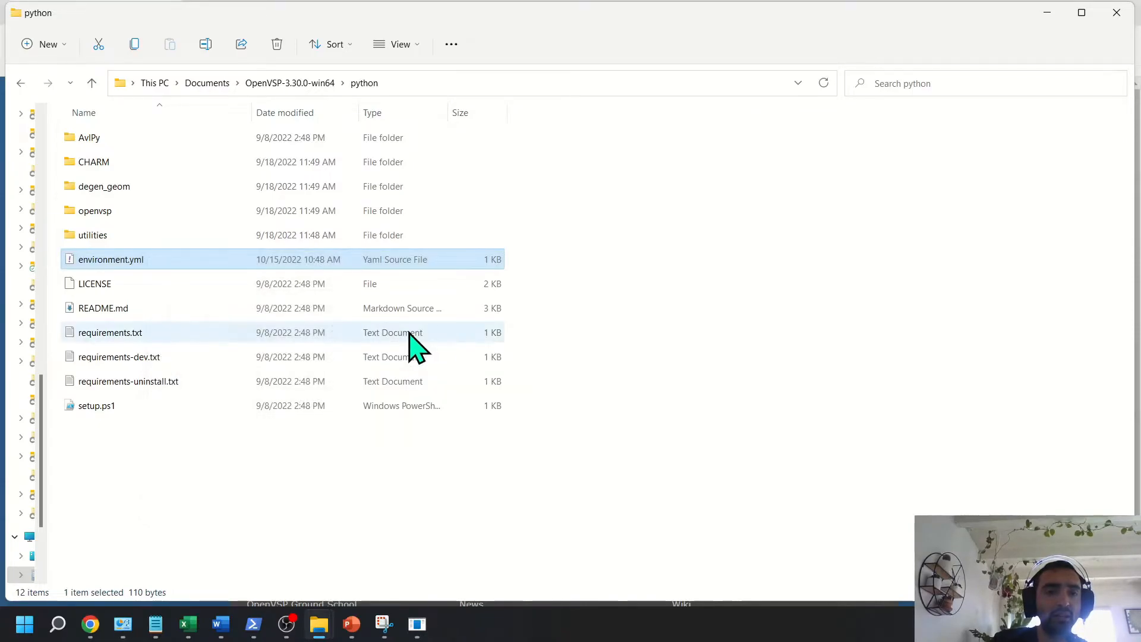
pyautogui.doubleClick(112, 260)
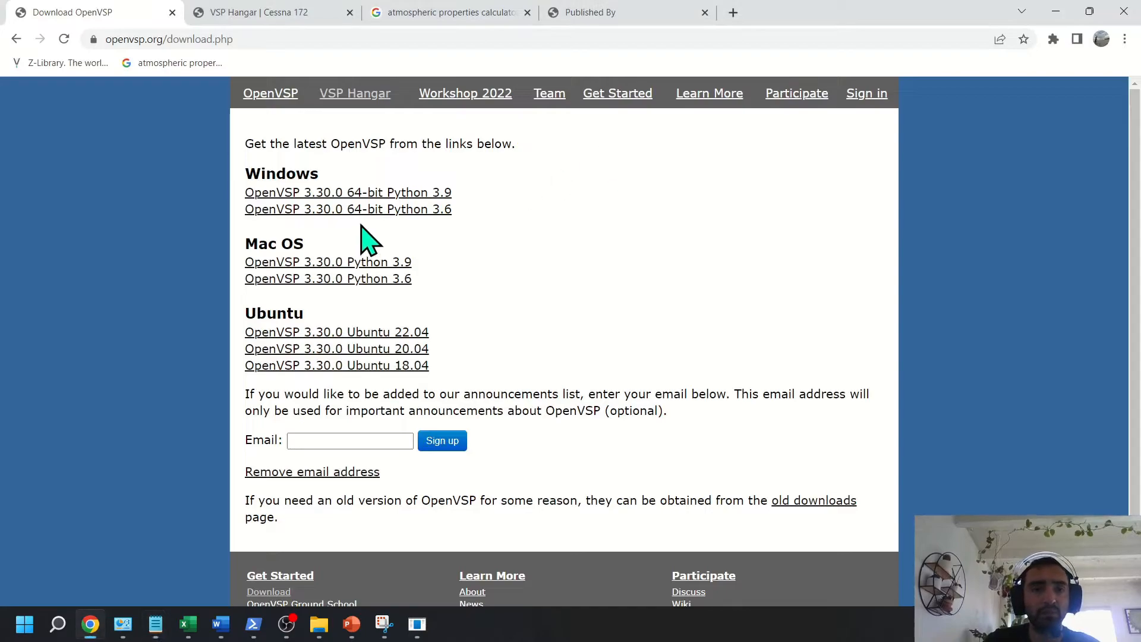
pyautogui.moveTo(322, 205)
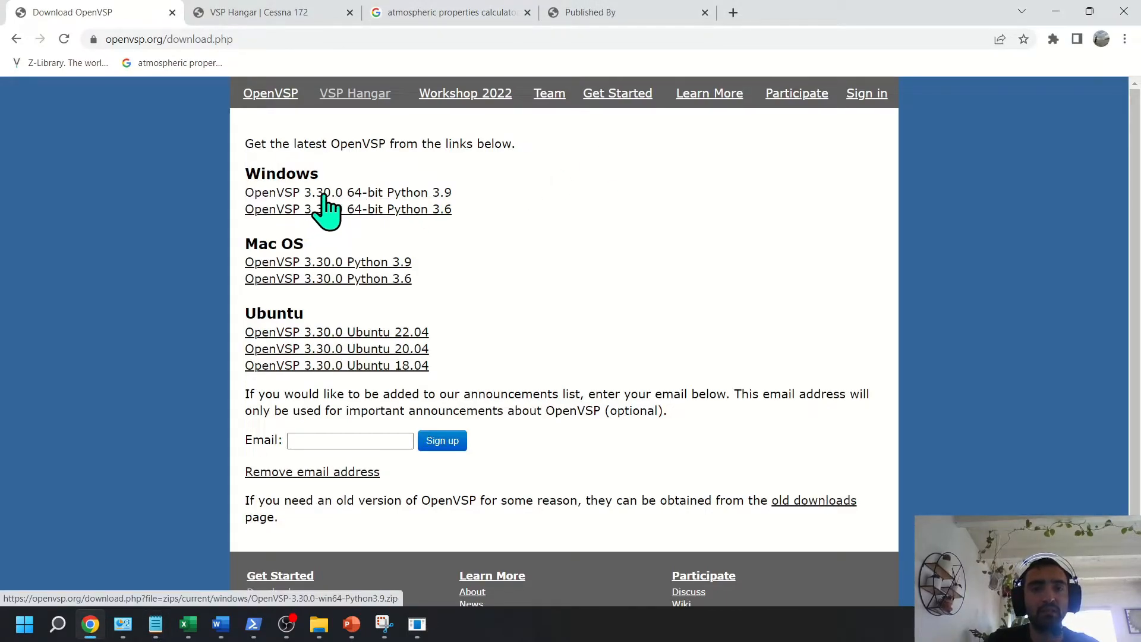
pyautogui.moveTo(463, 231)
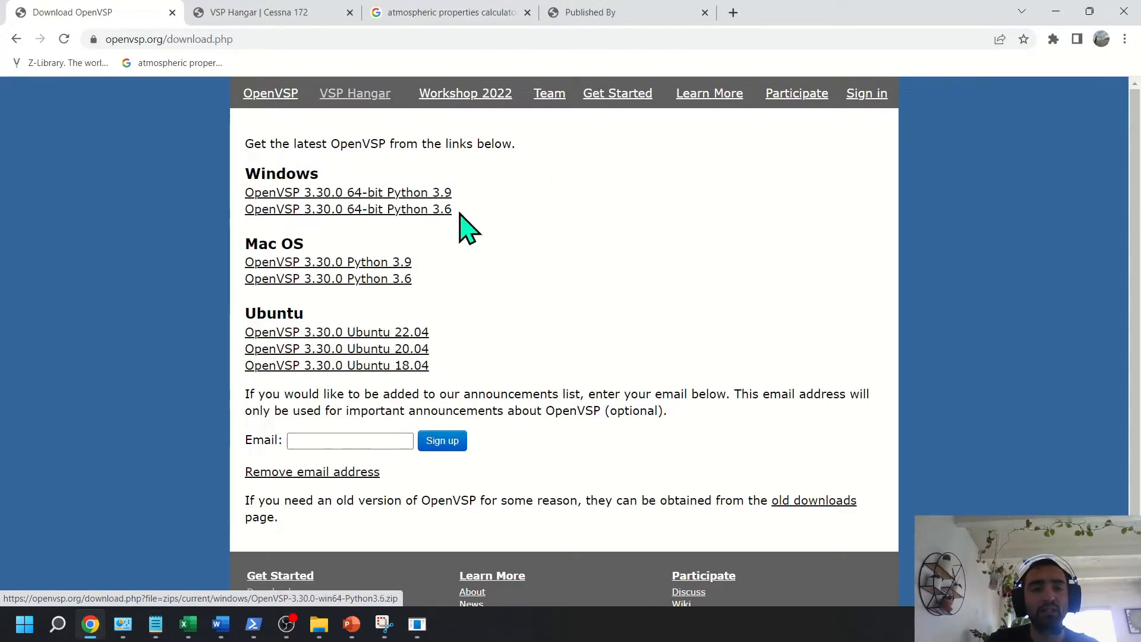
# Switch to the Chrome tab showing the openvsp.org download page.
pyautogui.click(156, 624)
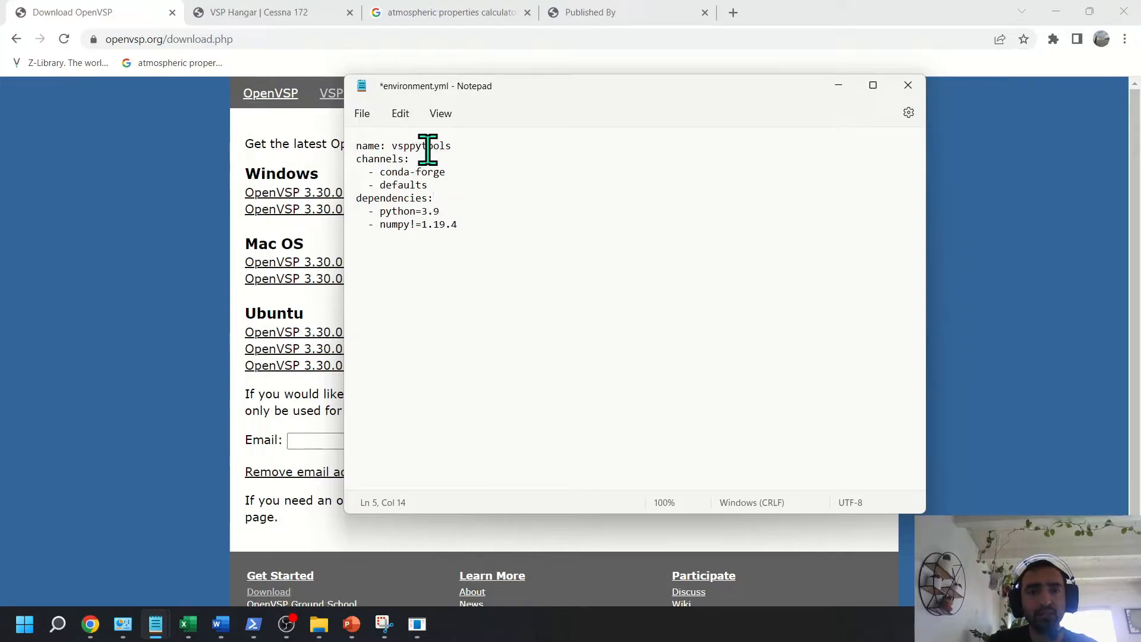
# Select the environment name vsppytools in environment.yml in Notepad.
pyautogui.doubleClick(421, 145)
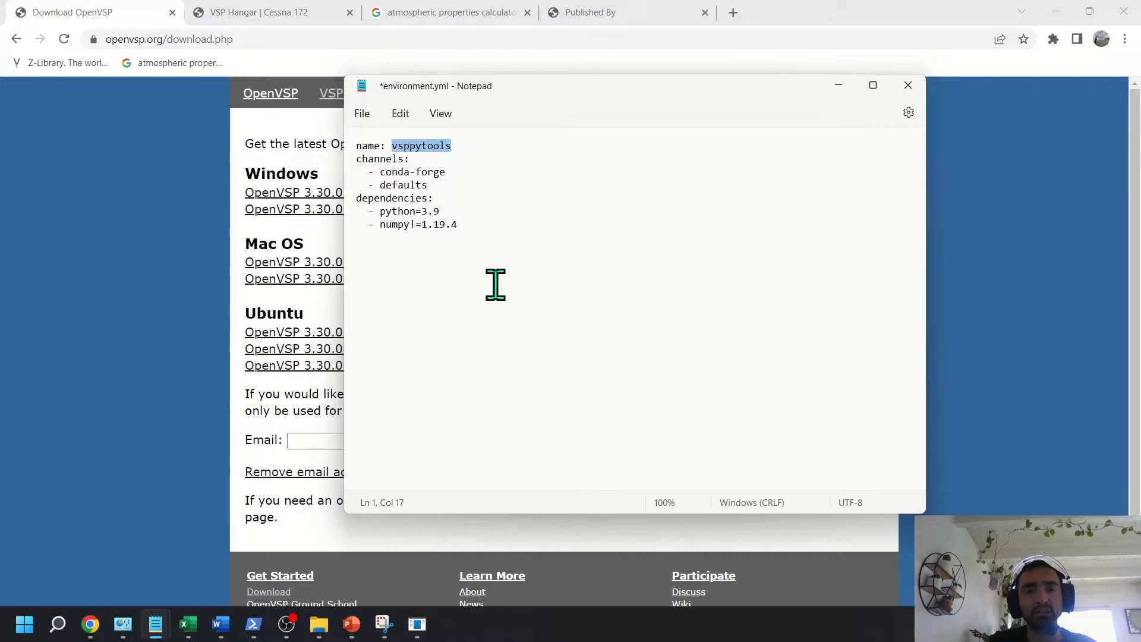
pyautogui.moveTo(421, 166)
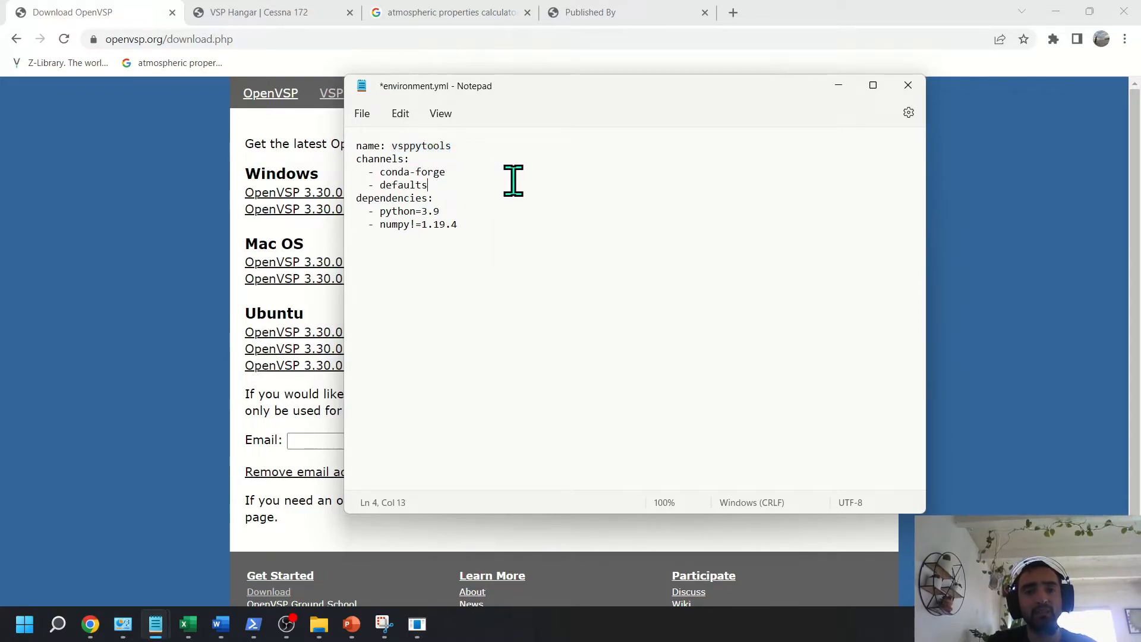
pyautogui.moveTo(589, 311)
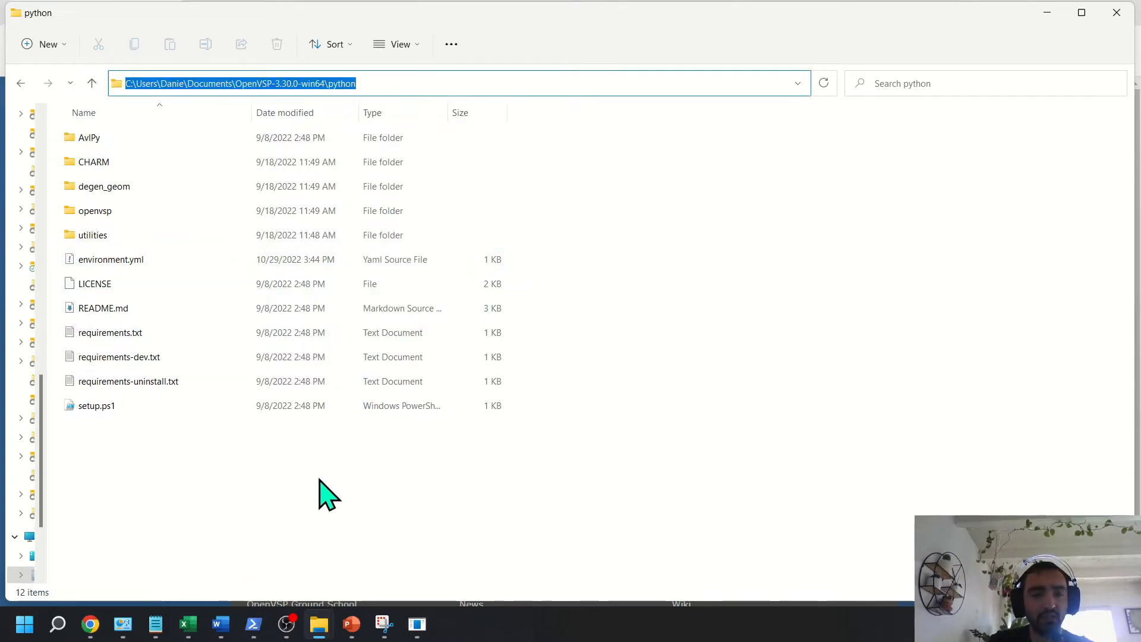
# Change directory to C:\Users\Danie\Documents\OpenVSP-3.30.0-win64\python in PowerShell.
pyautogui.click(253, 625)
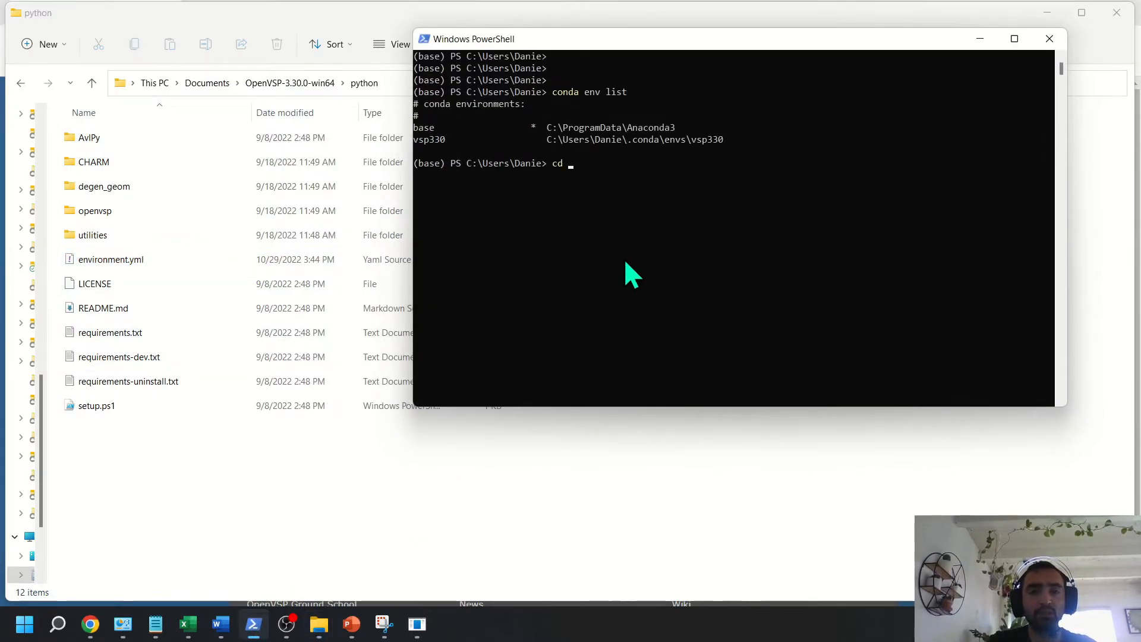
pyautogui.write('C:\\Users\\Danie\\Documents\\OpenVSP-3.30.0-win64\\python')
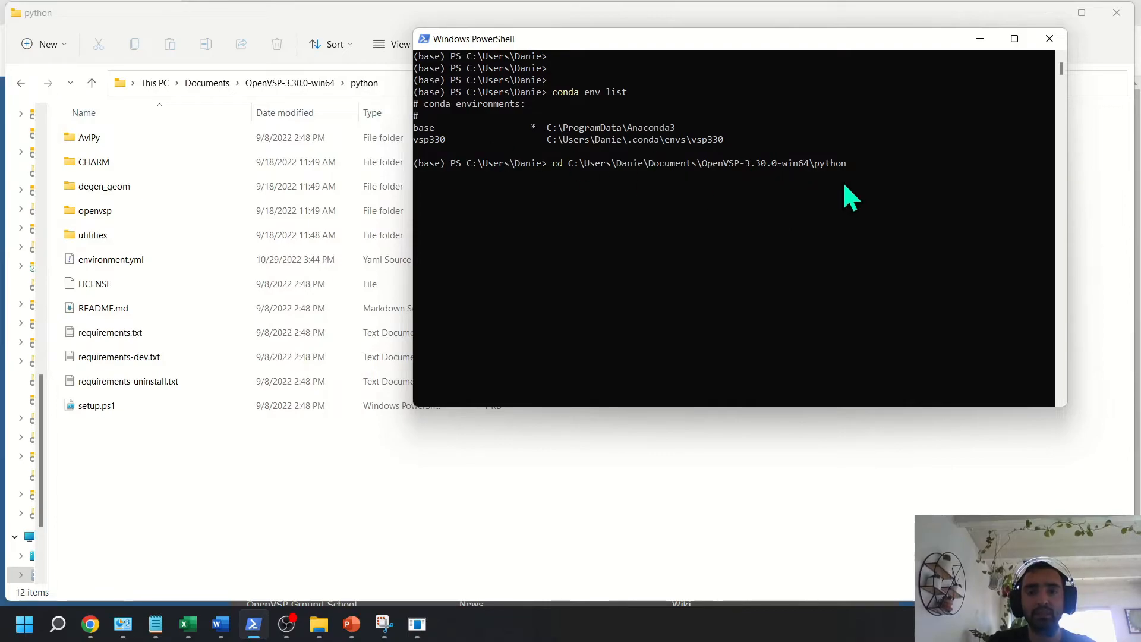
pyautogui.press('Enter')
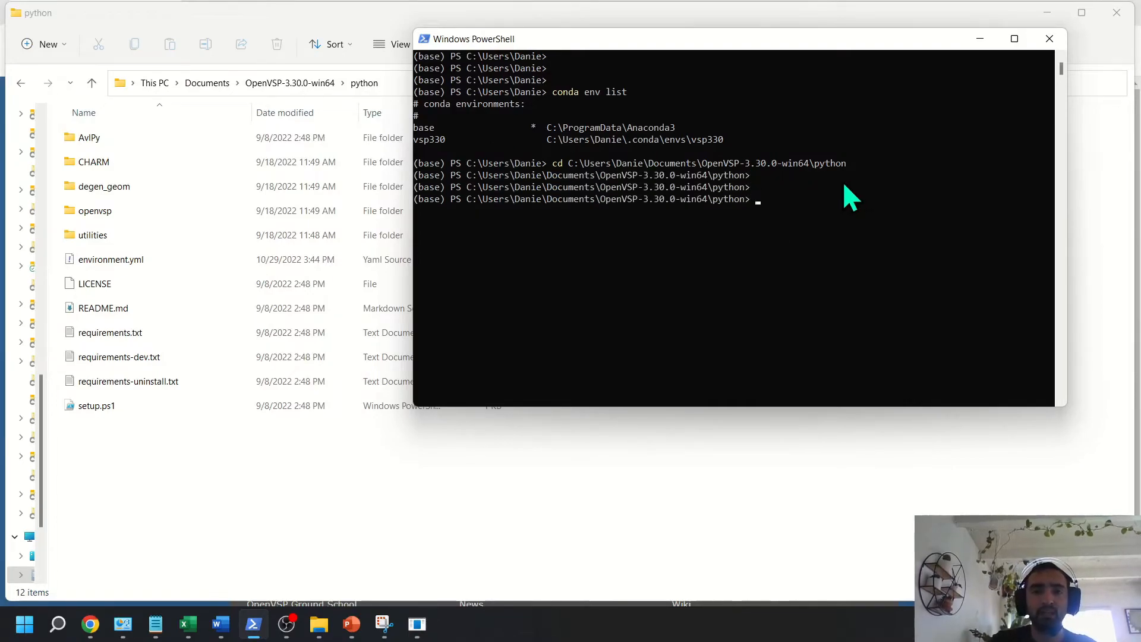
# Run .\setup.ps1 and answer 'r' to allow the script to run once.
pyautogui.write('se')
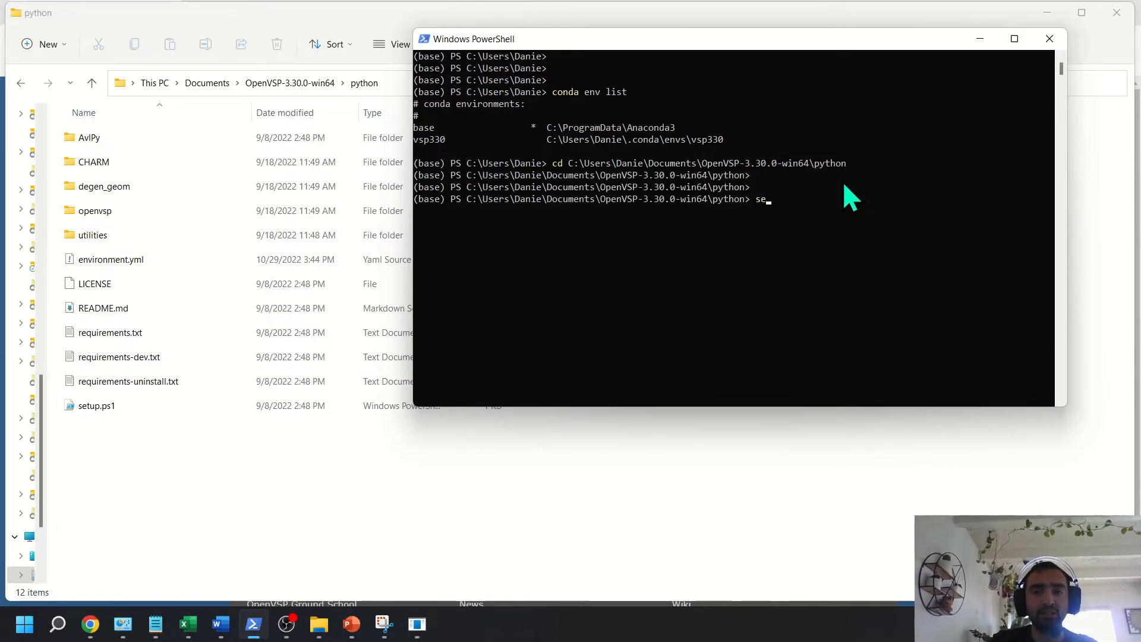
pyautogui.write('.\\setup.ps1')
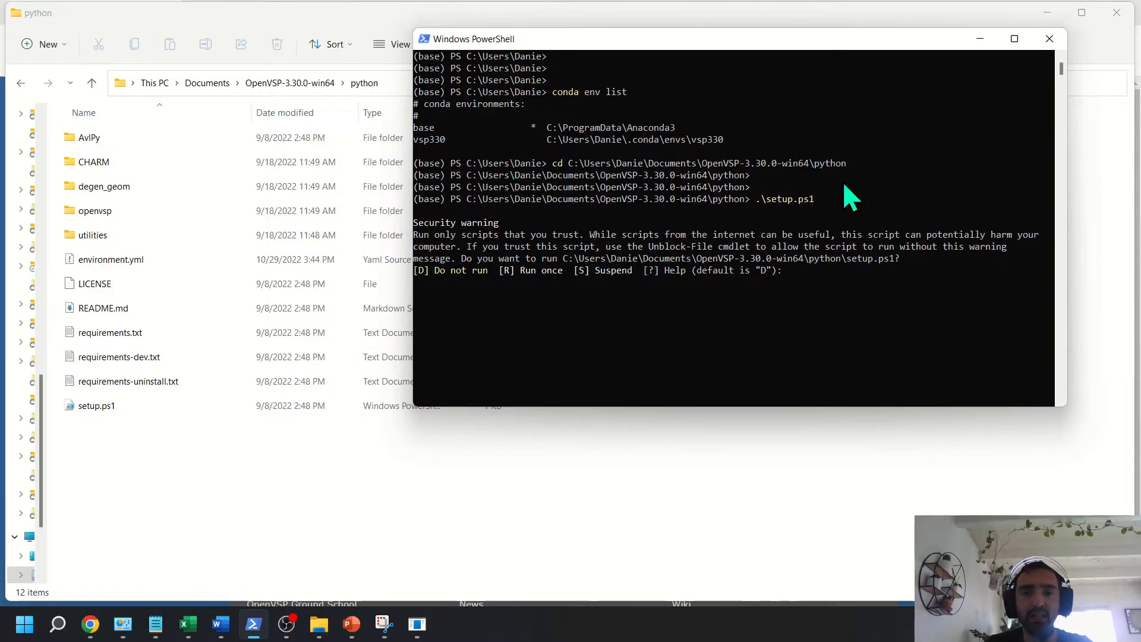
pyautogui.write('r')
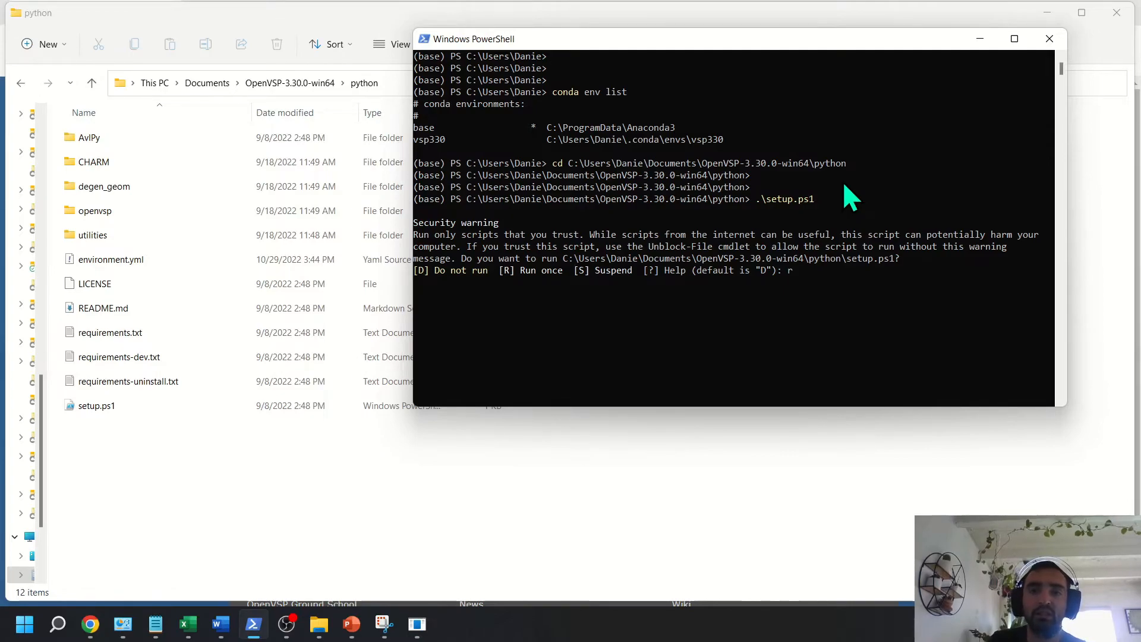
pyautogui.press('enter')
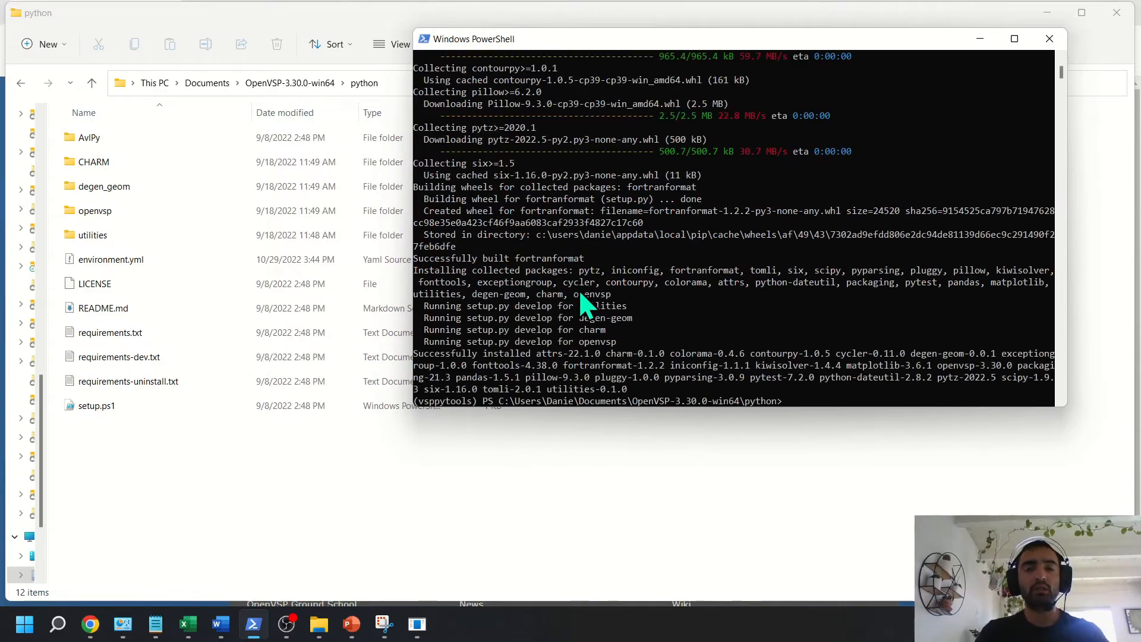
pyautogui.moveTo(607, 303)
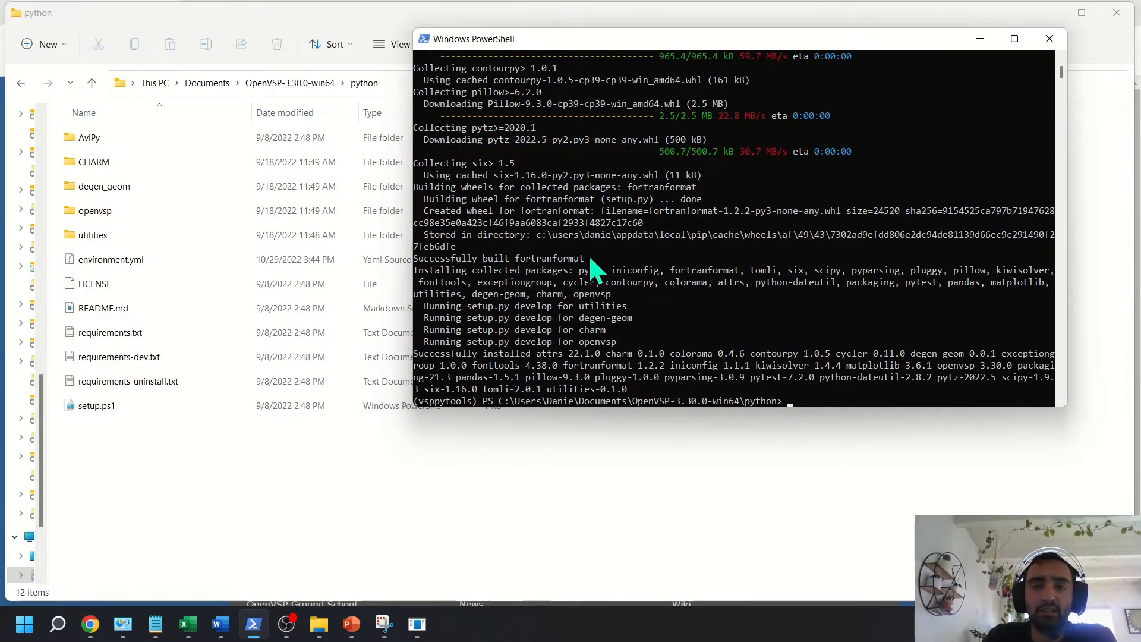
pyautogui.moveTo(444, 410)
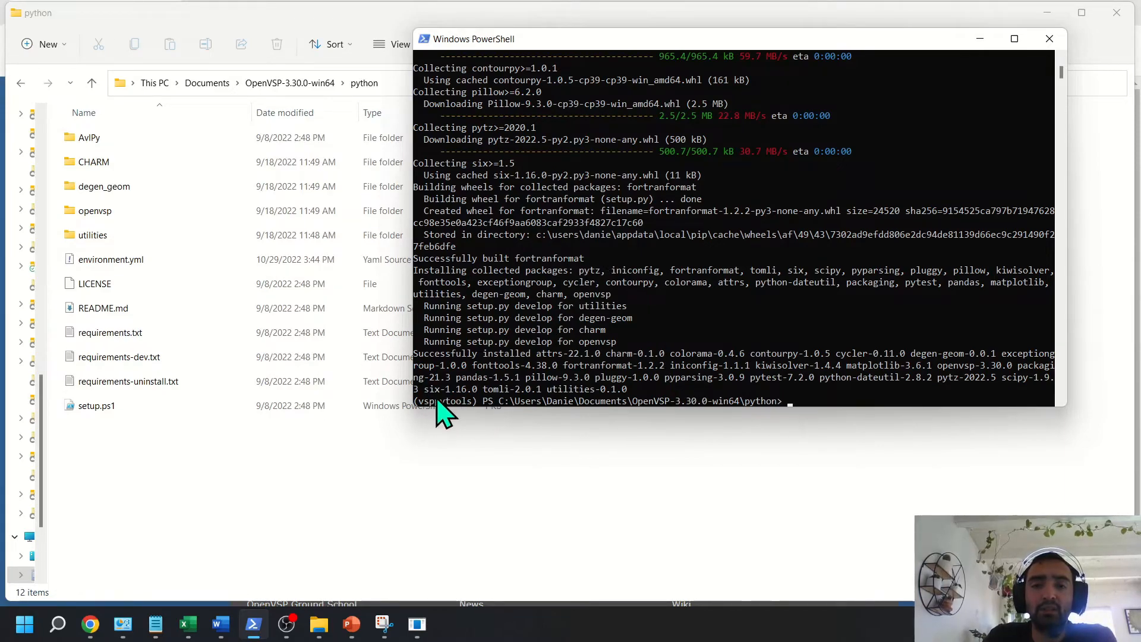
pyautogui.moveTo(497, 417)
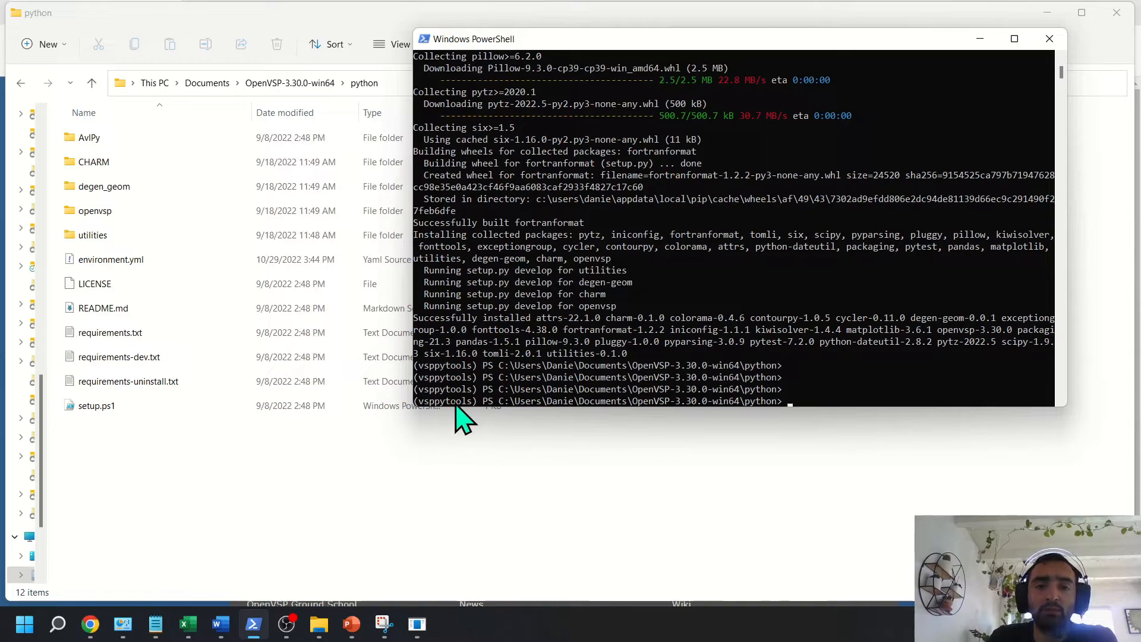
pyautogui.moveTo(814, 386)
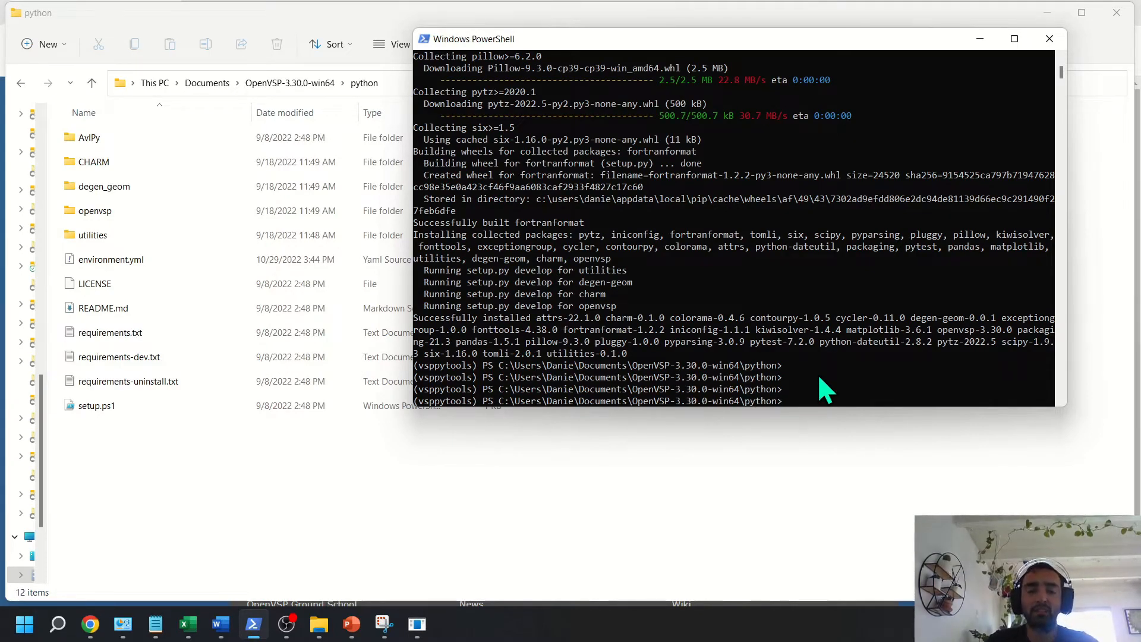
# Start python, run 'import openvsp' without error, exit with Ctrl+Z and begin 'conda env list'.
pyautogui.write('python')
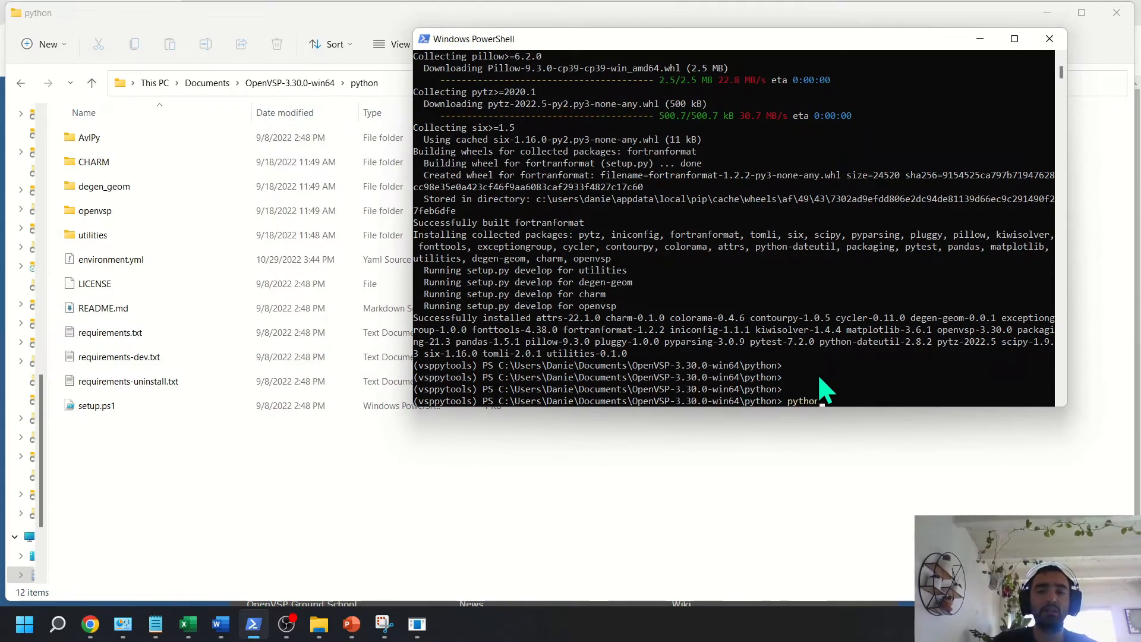
pyautogui.press('Enter')
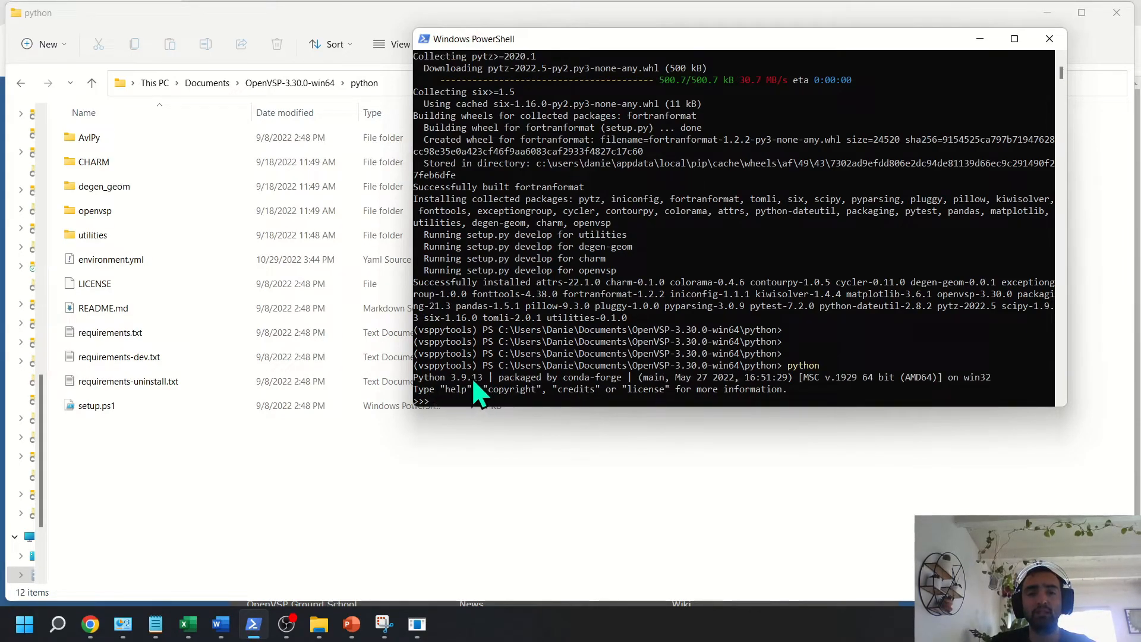
pyautogui.moveTo(548, 323)
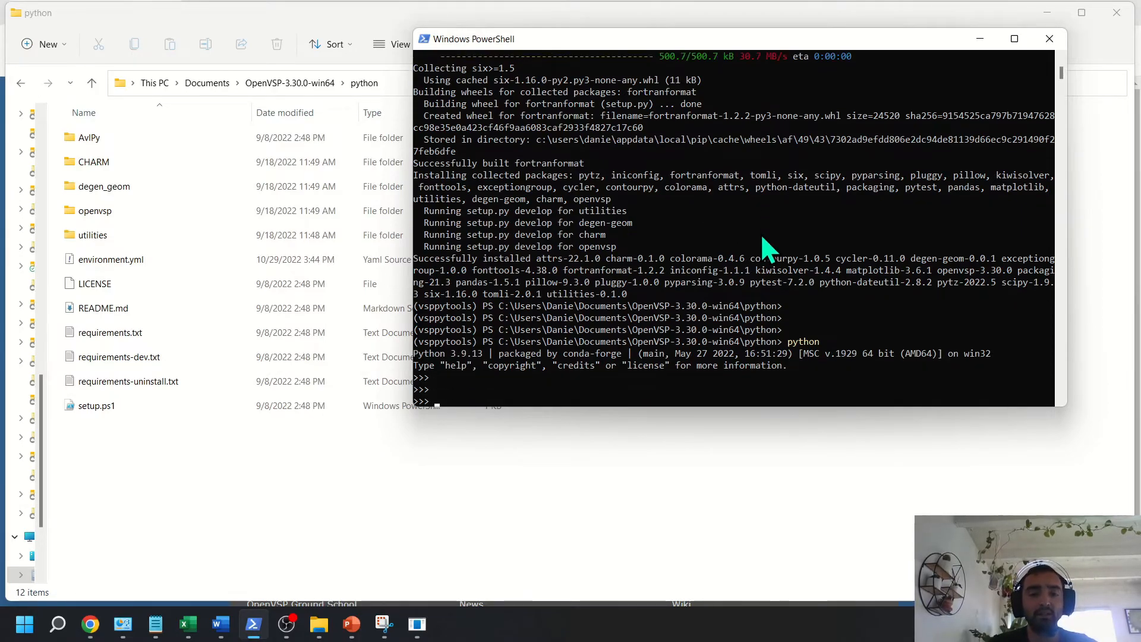
pyautogui.write('import openvsp')
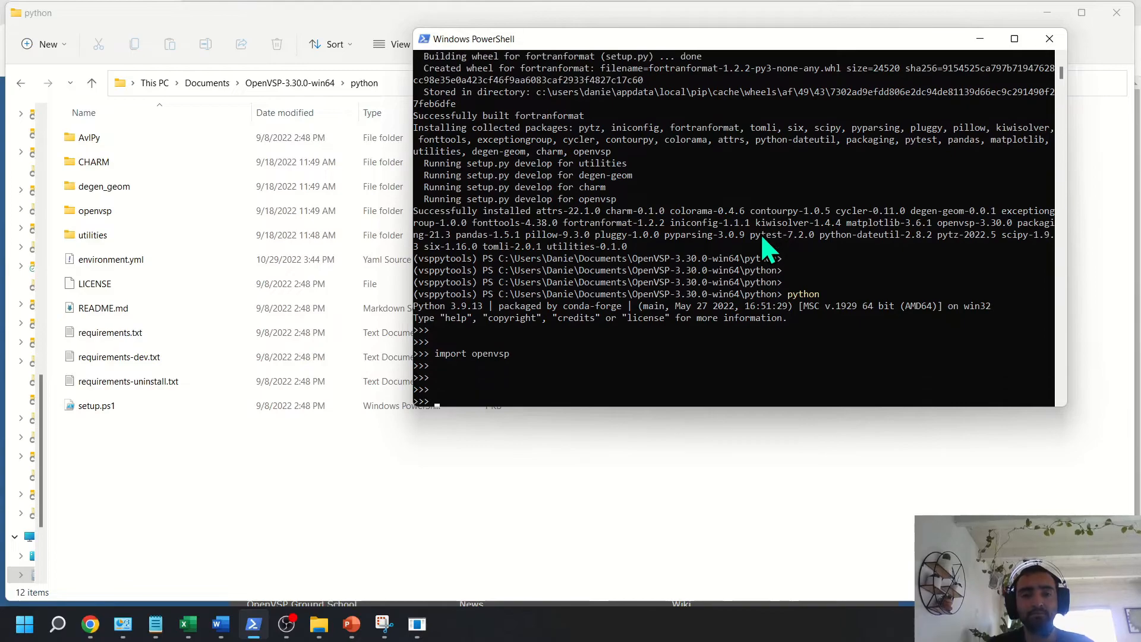
pyautogui.press('ctrl+z')
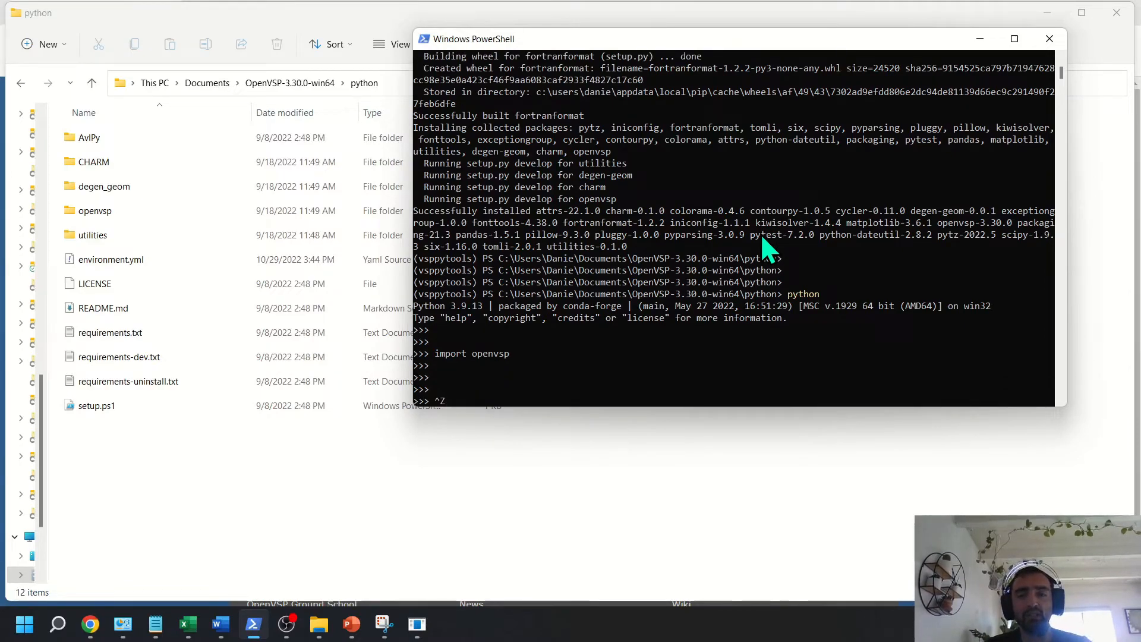
pyautogui.write('conda env list')
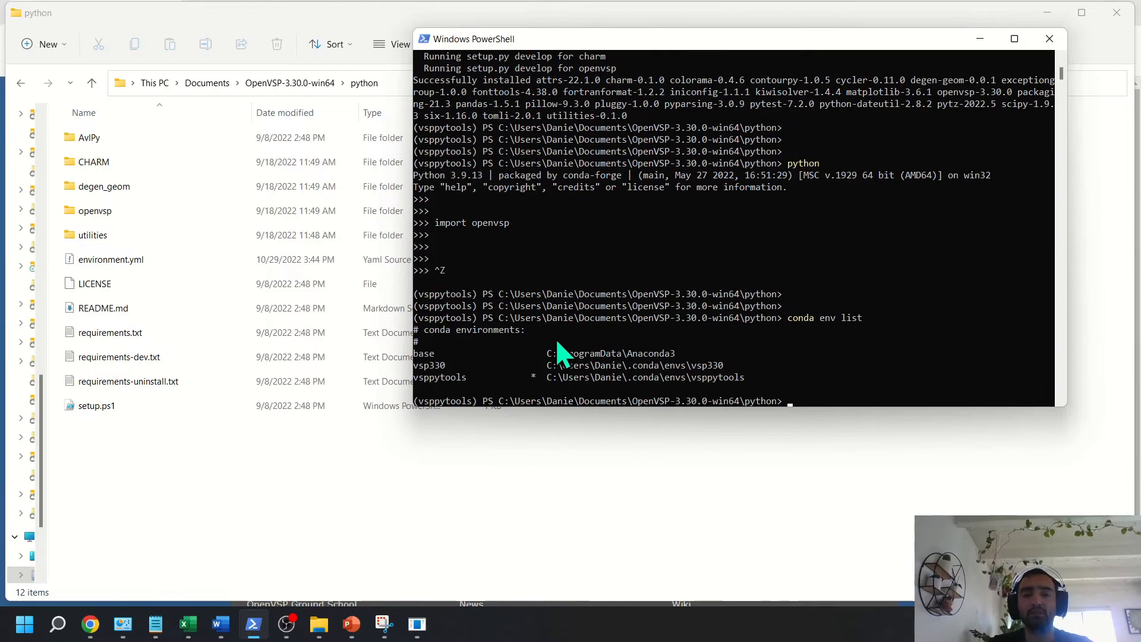
pyautogui.moveTo(438, 384)
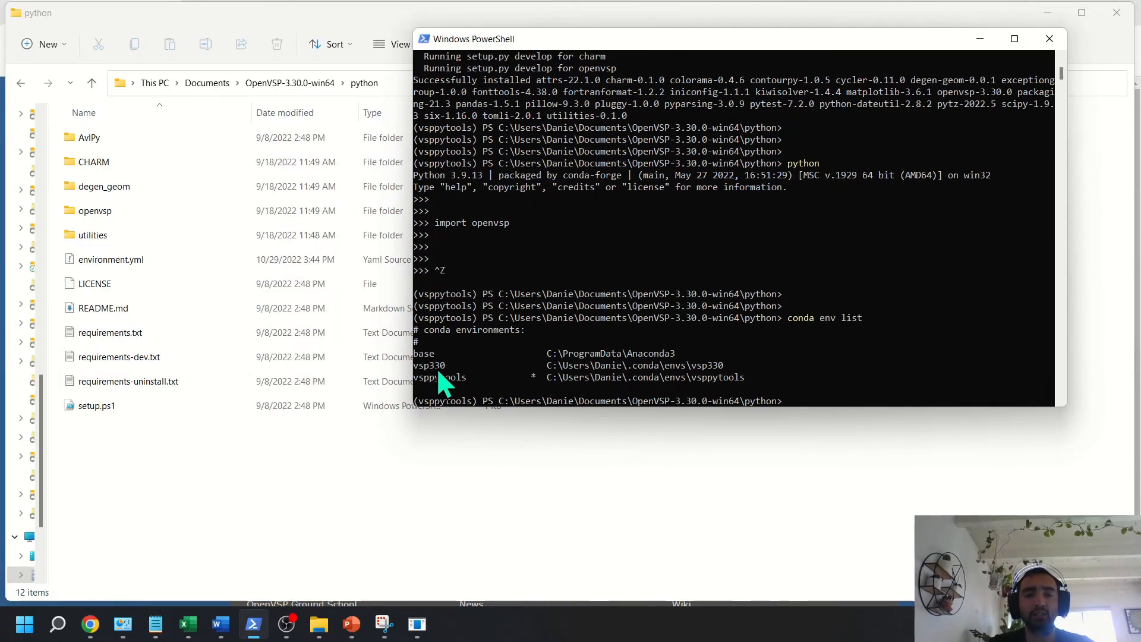
pyautogui.moveTo(488, 393)
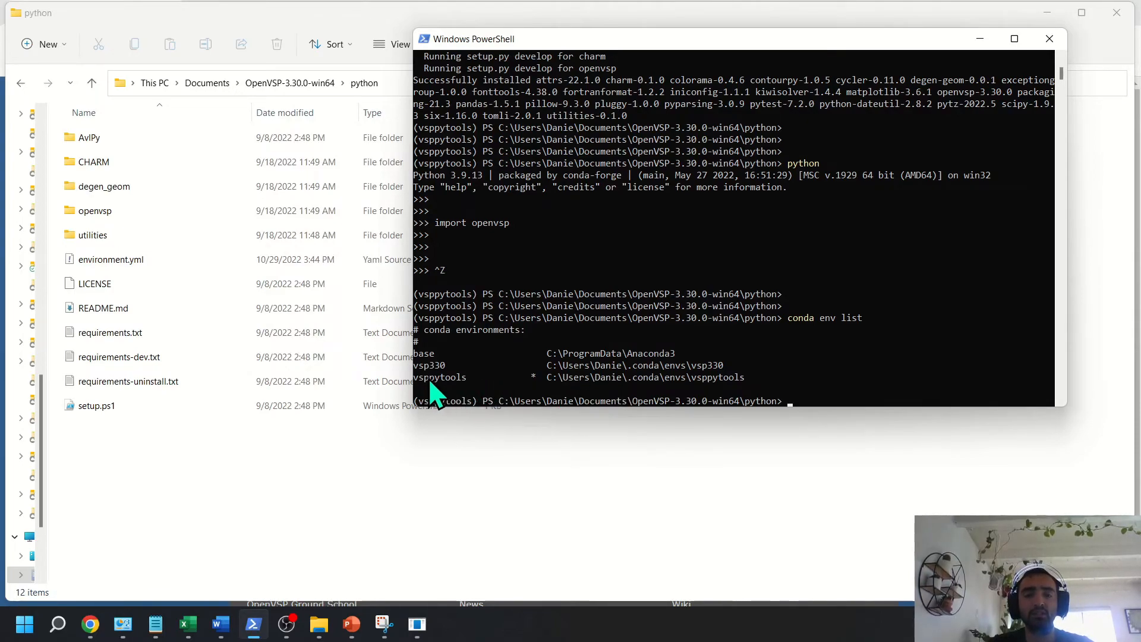
pyautogui.moveTo(806, 364)
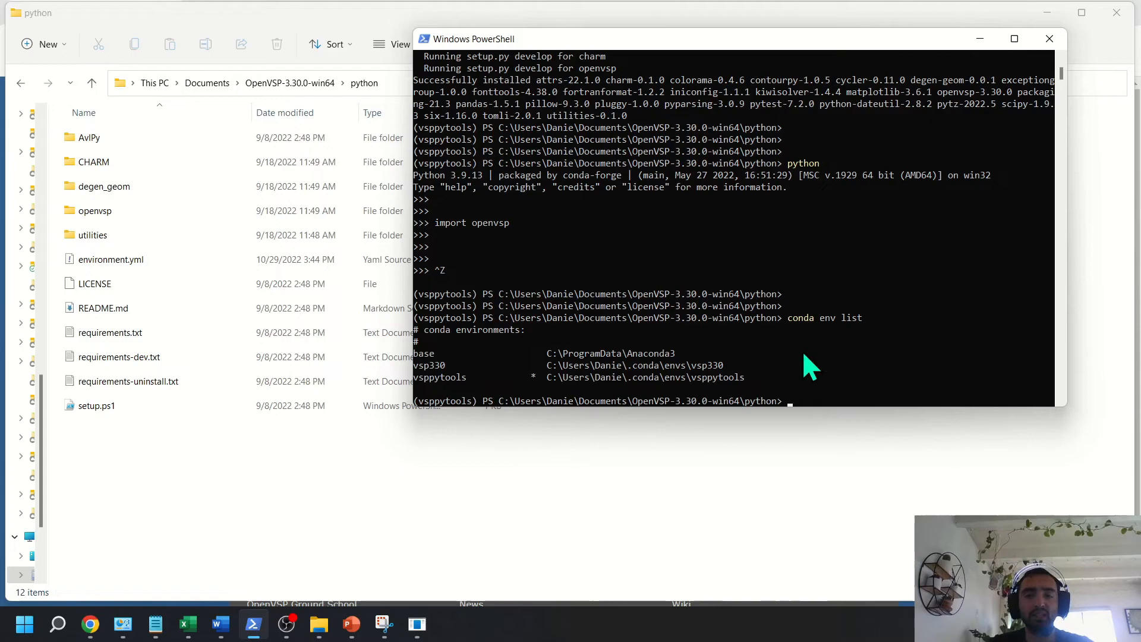
pyautogui.moveTo(828, 365)
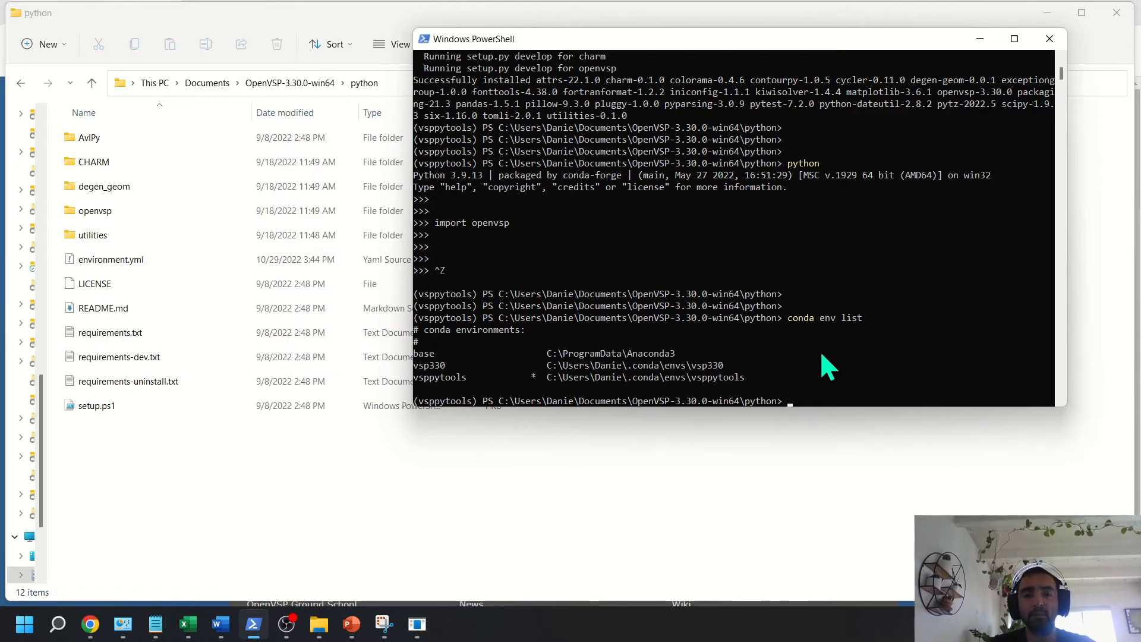